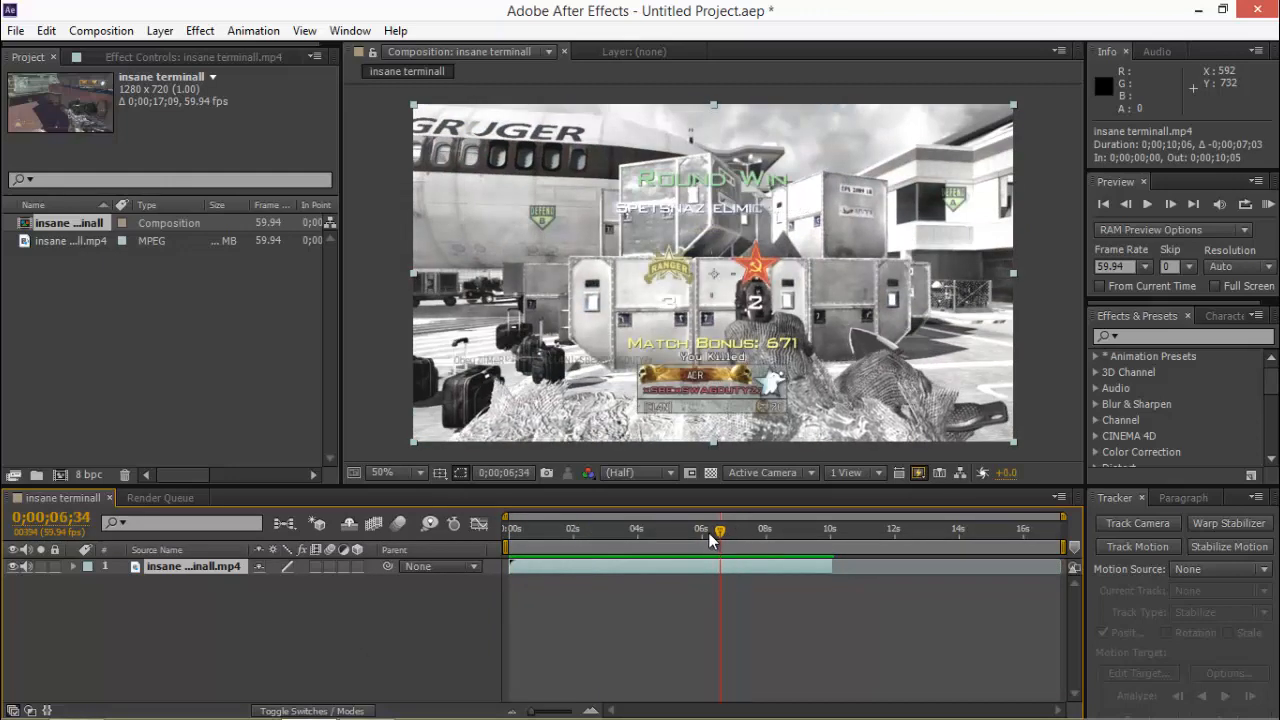
# Step: Scrub through the gameplay clip and enable Time Remapping on its layer
pyautogui.click(744, 528)
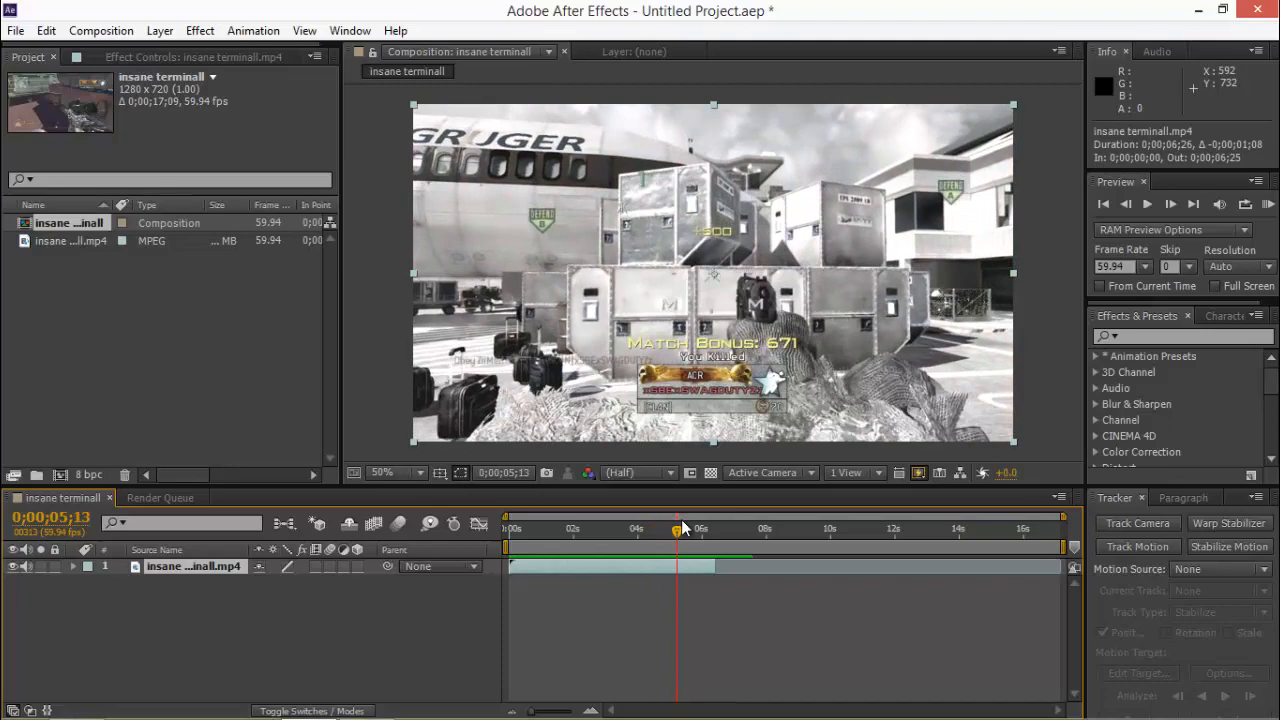
pyautogui.moveTo(676, 528); pyautogui.dragTo(650, 528)
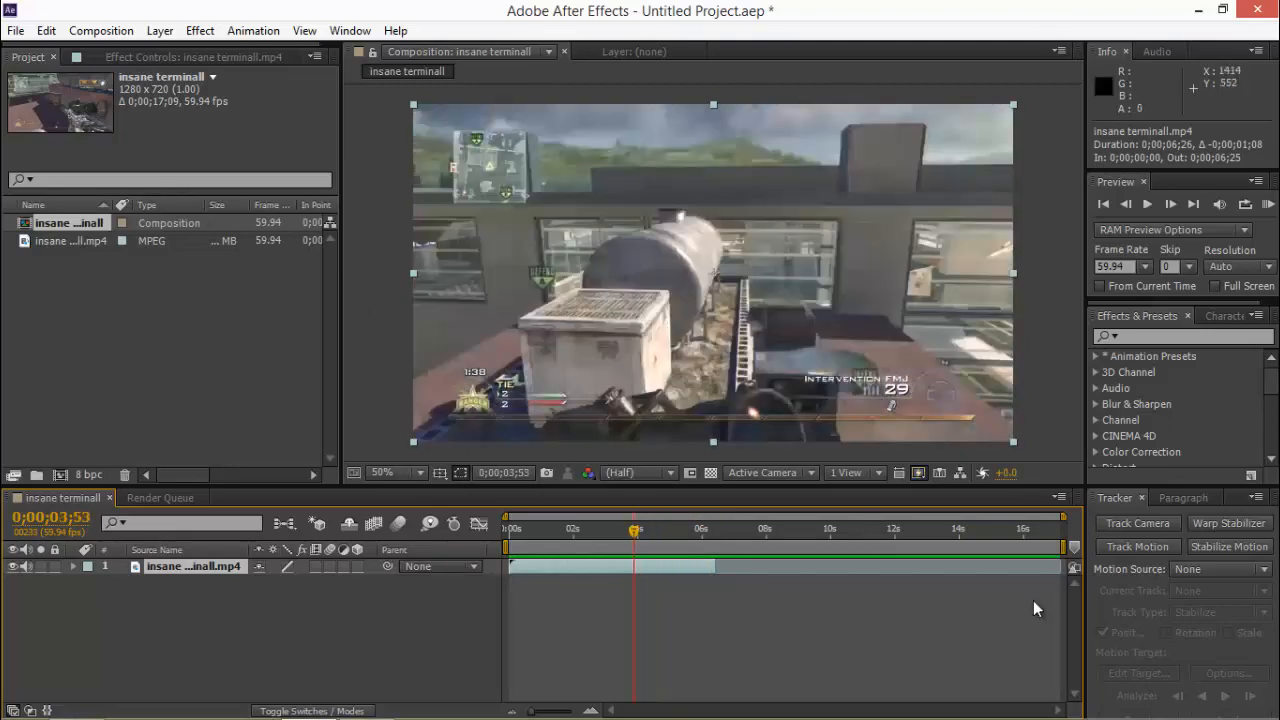
pyautogui.moveTo(652, 572)
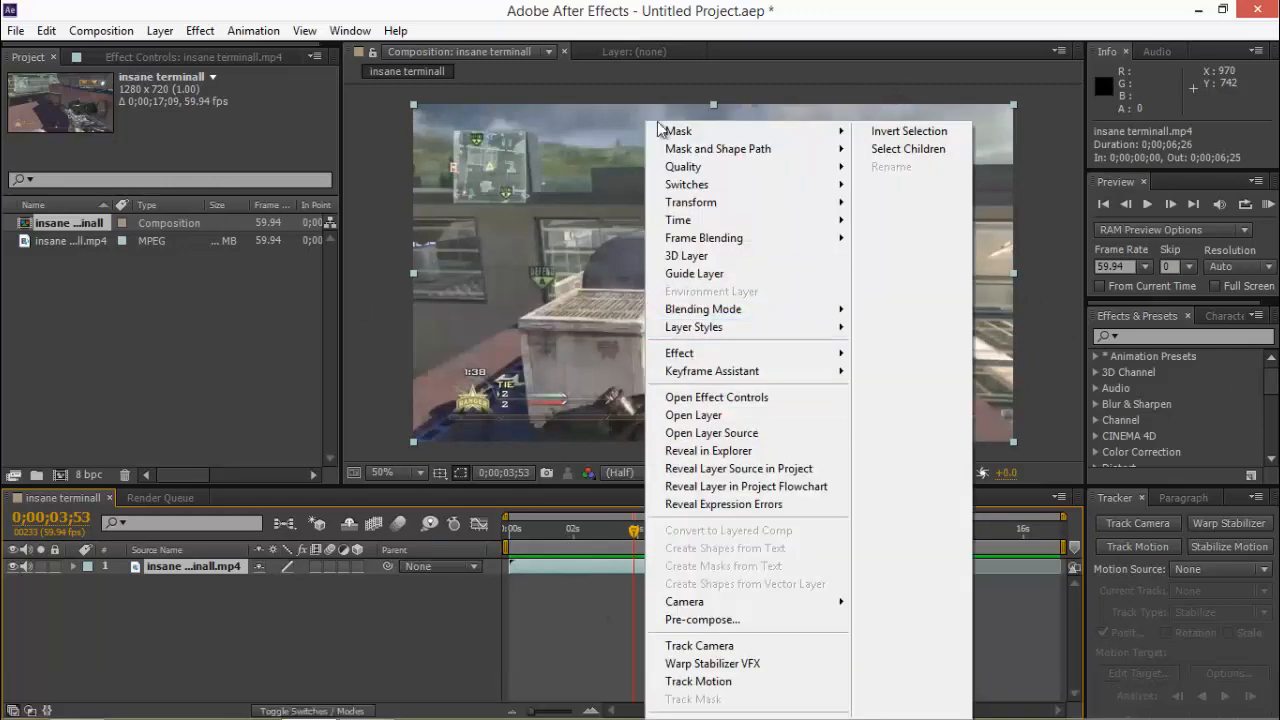
pyautogui.moveTo(678, 220)
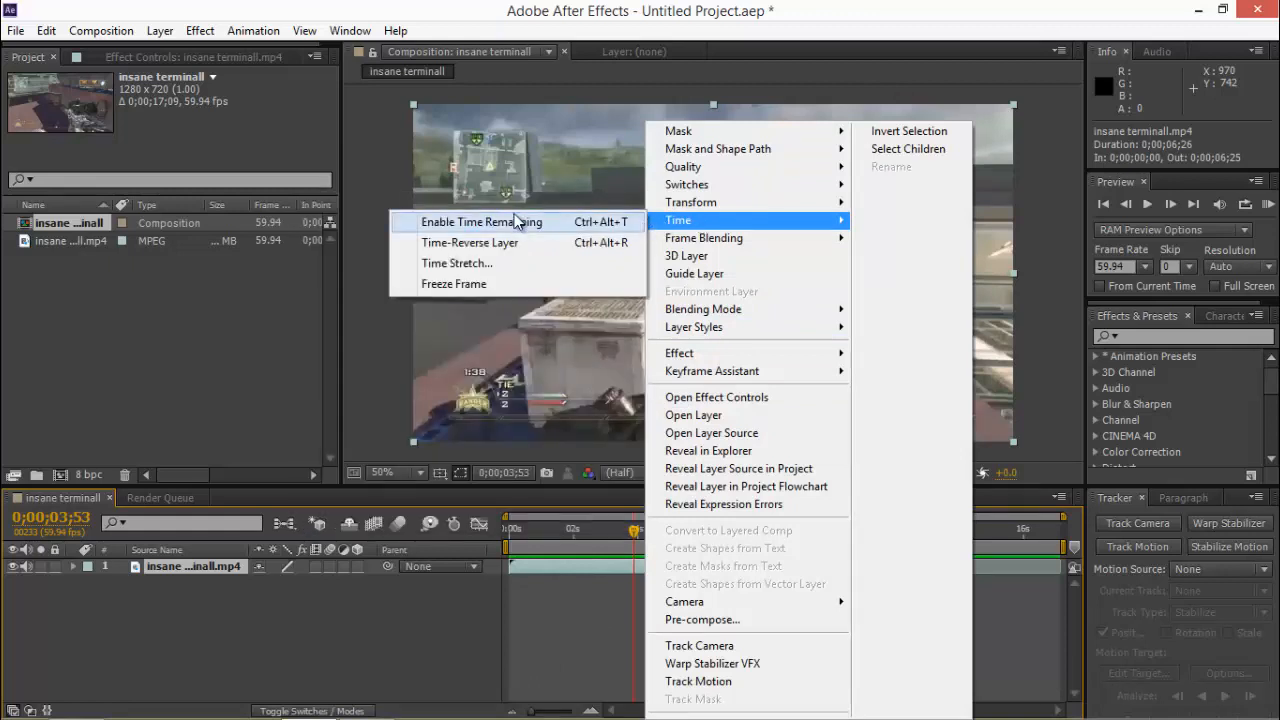
pyautogui.click(482, 220)
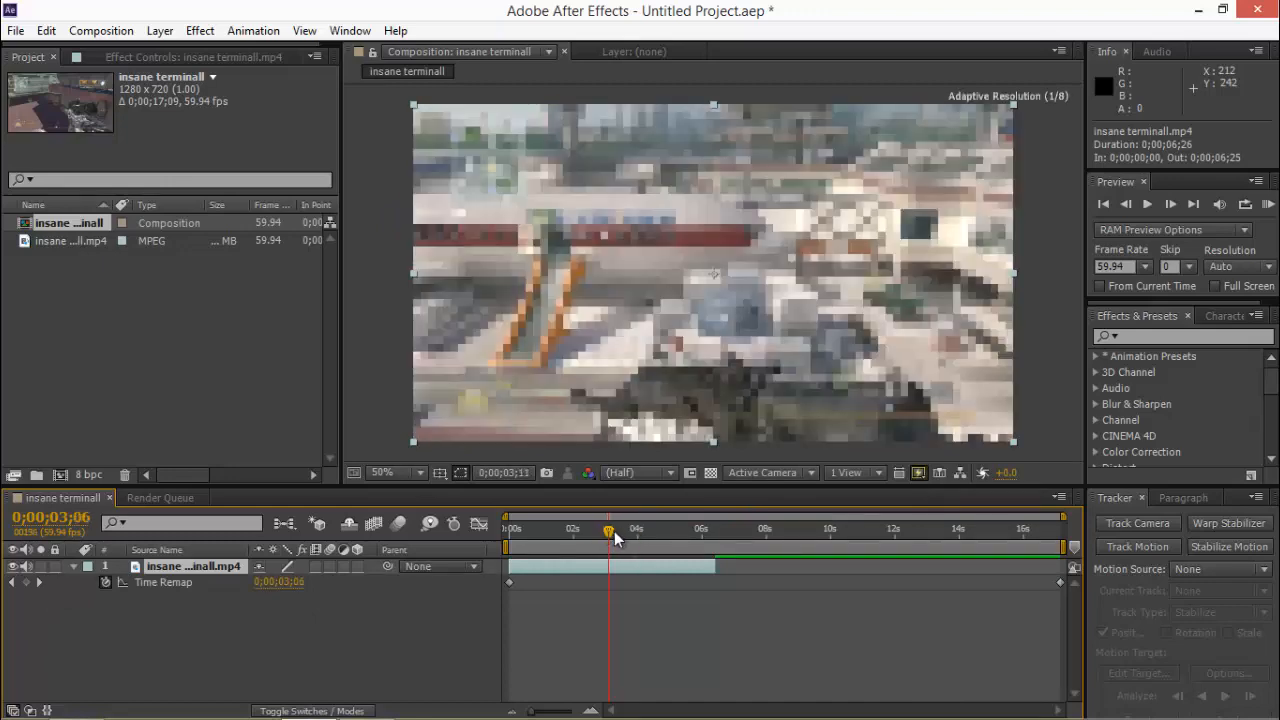
# Step: Locate the slow-motion start point and add a Time Remap keyframe there
pyautogui.moveTo(610, 530); pyautogui.dragTo(620, 530)
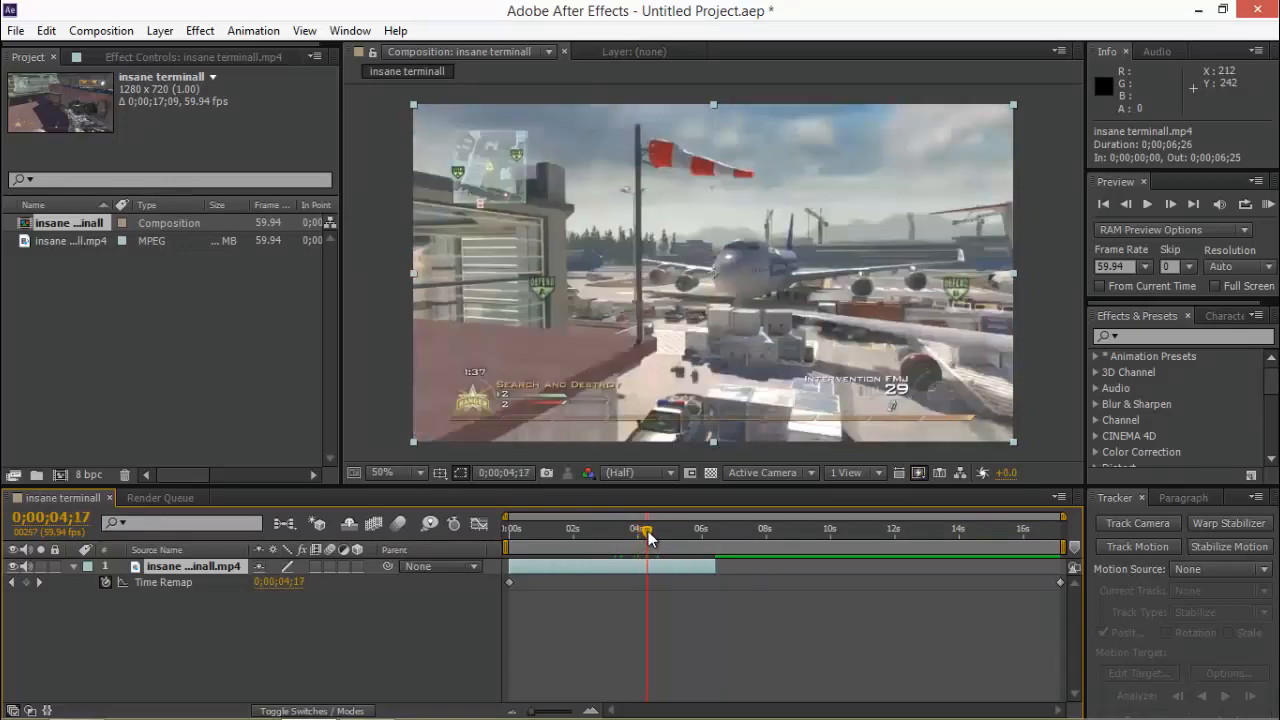
pyautogui.moveTo(648, 530); pyautogui.dragTo(656, 530)
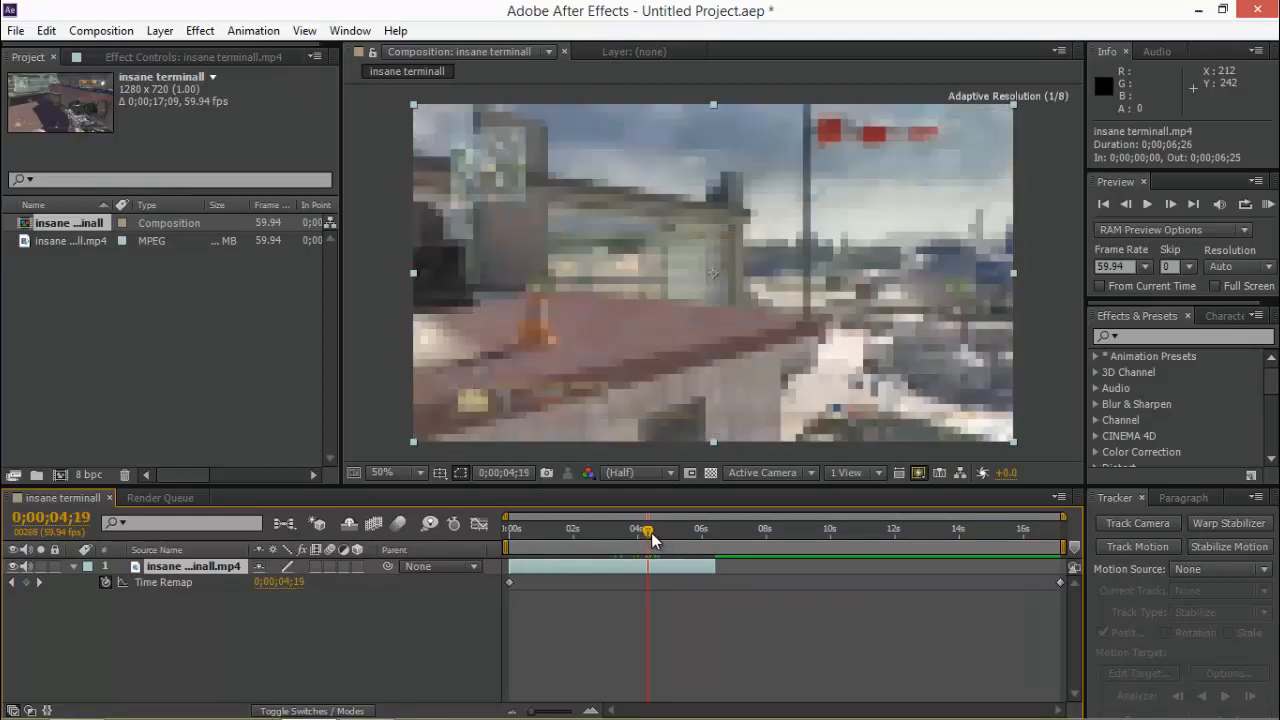
pyautogui.click(652, 528)
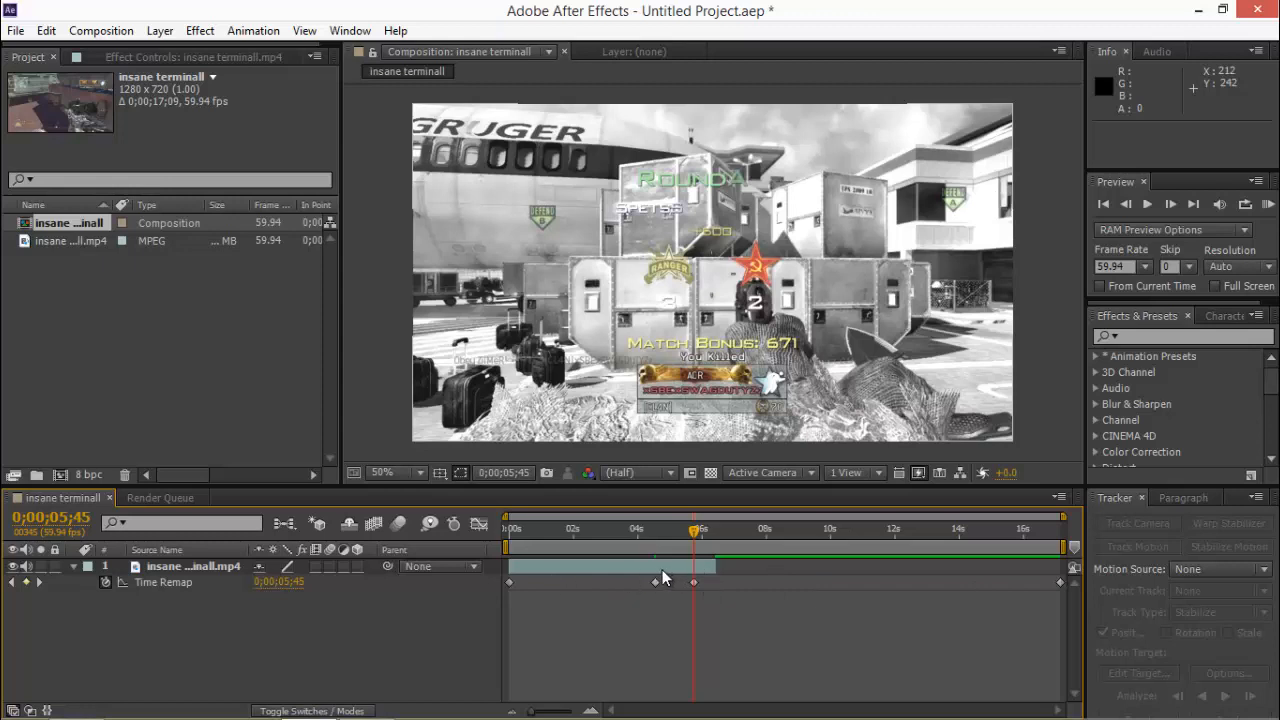
pyautogui.moveTo(660, 598)
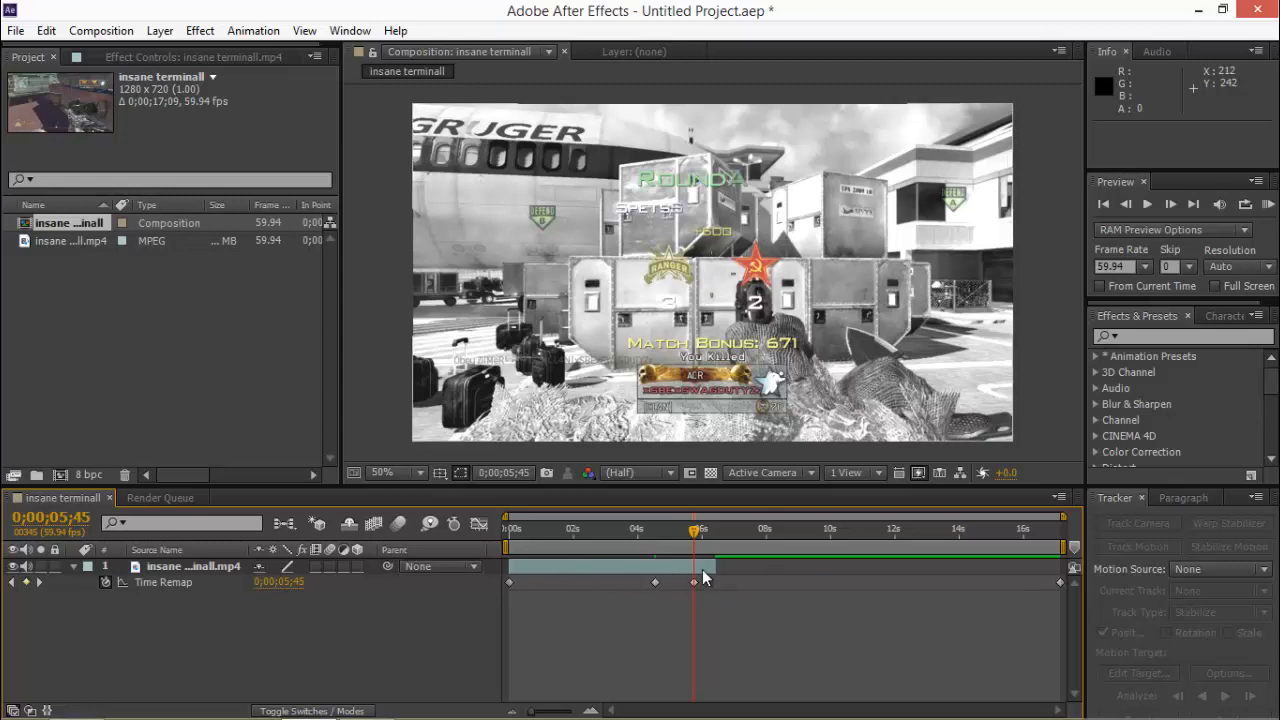
pyautogui.moveTo(744, 588)
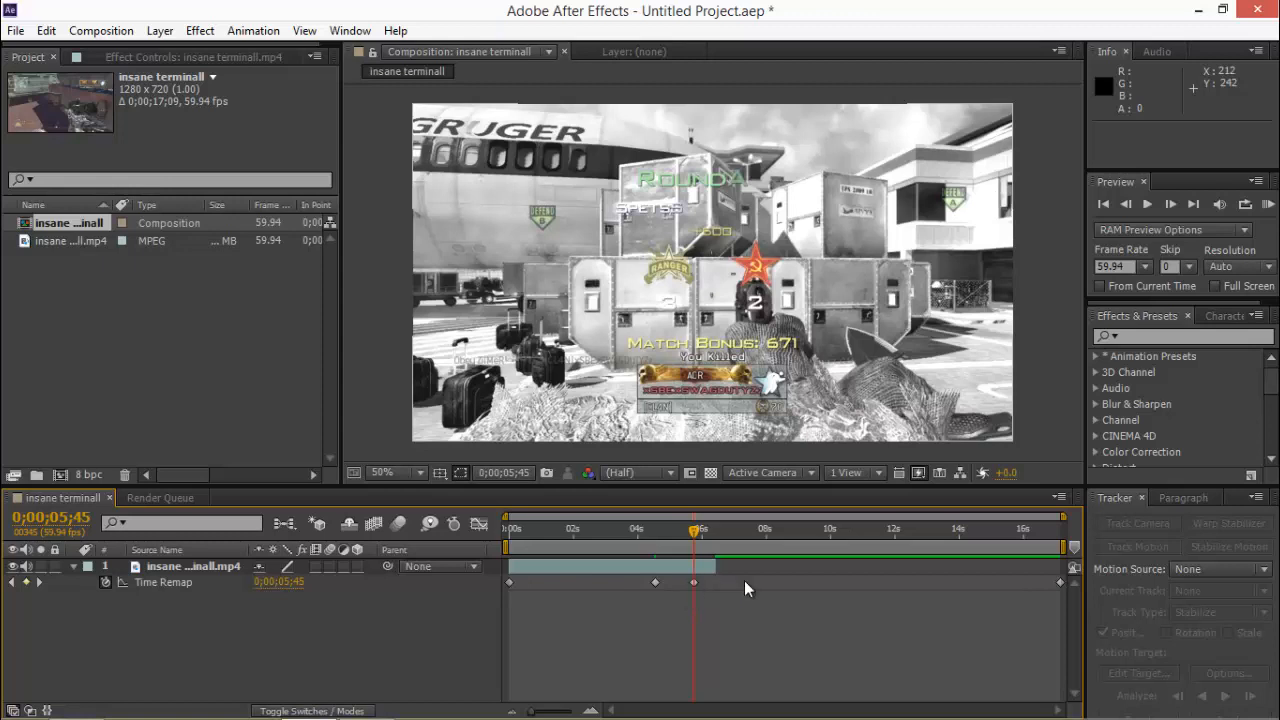
pyautogui.moveTo(692, 588)
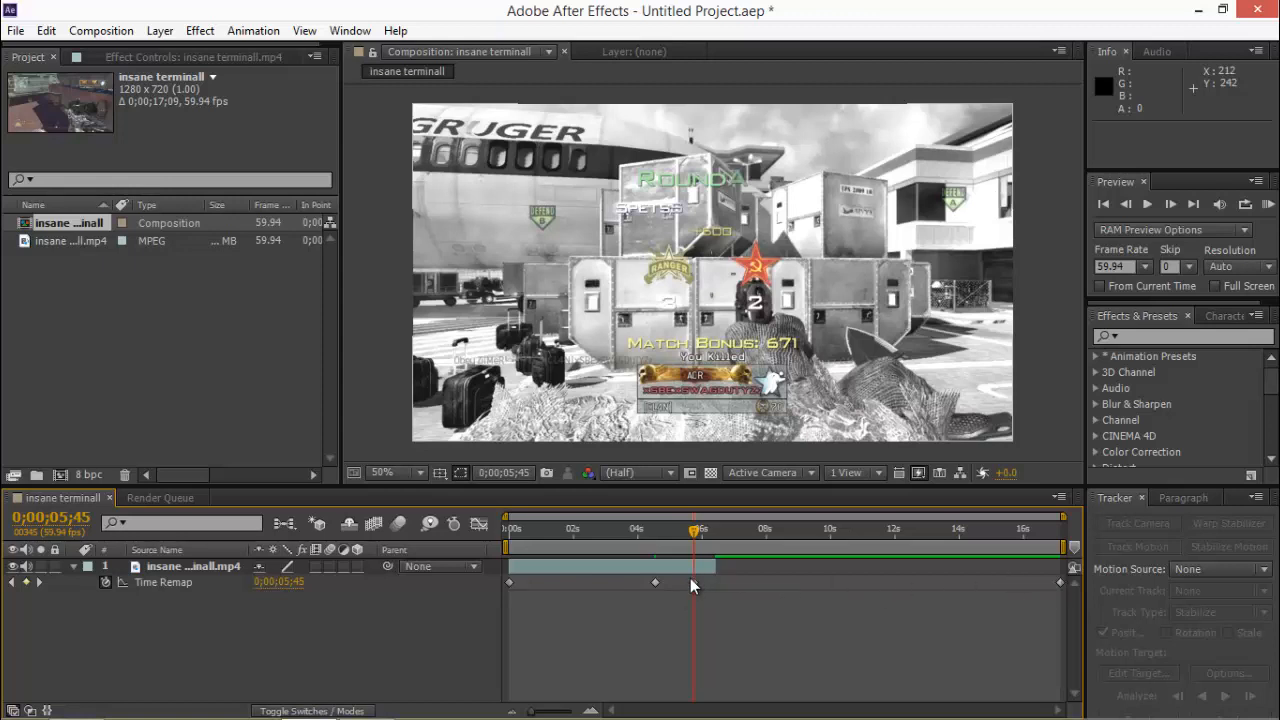
# Step: Drag a Time Remap keyframe later to stretch that section into slow motion
pyautogui.moveTo(696, 528); pyautogui.dragTo(684, 528)
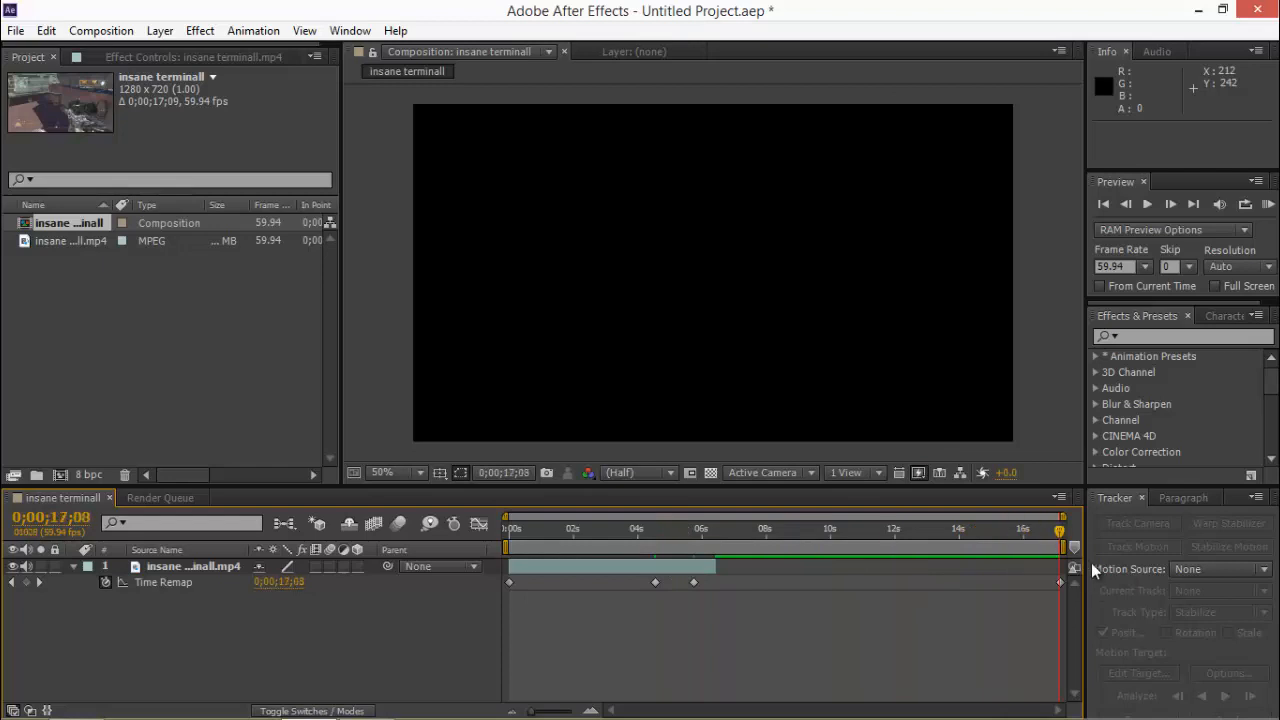
pyautogui.click(828, 528)
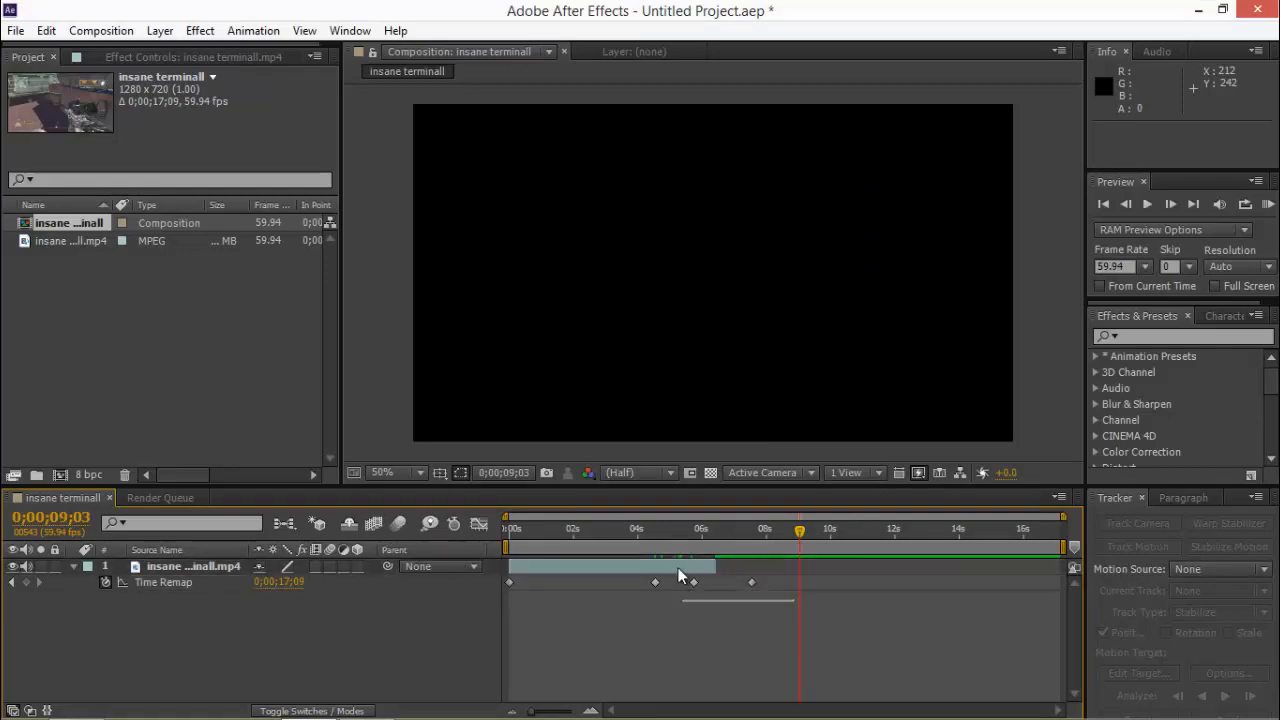
pyautogui.click(694, 580)
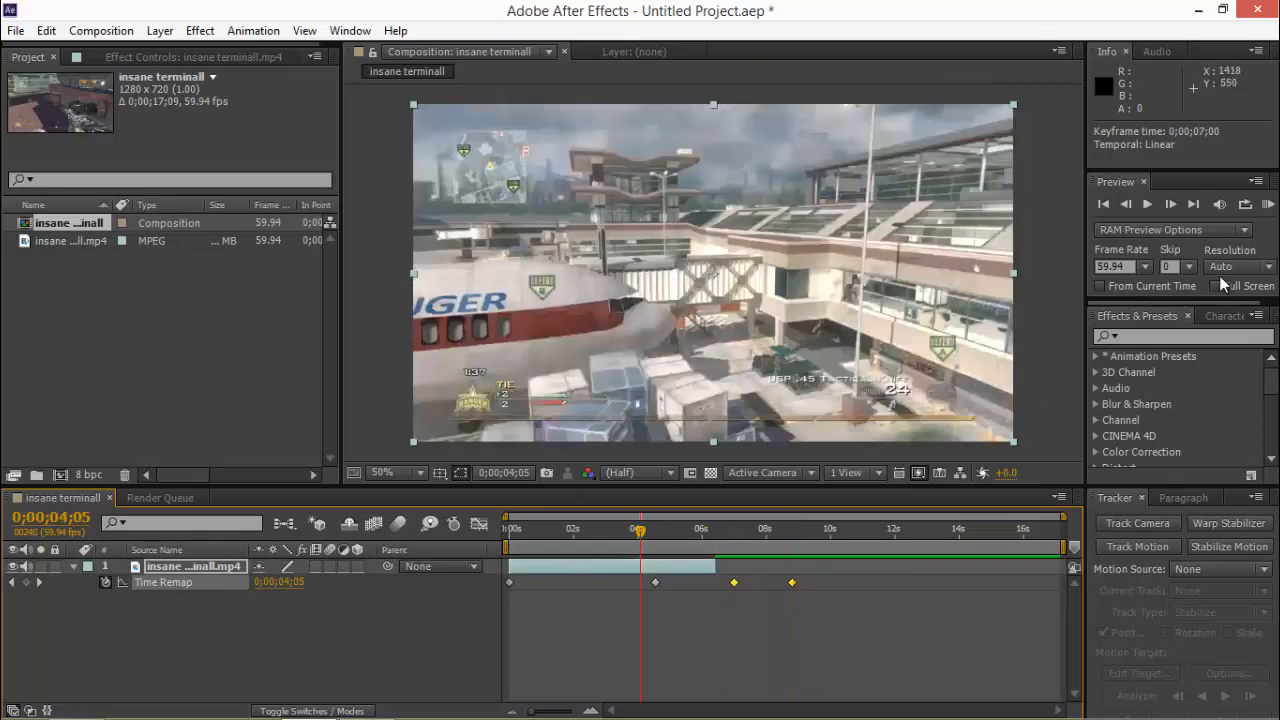
pyautogui.click(1148, 204)
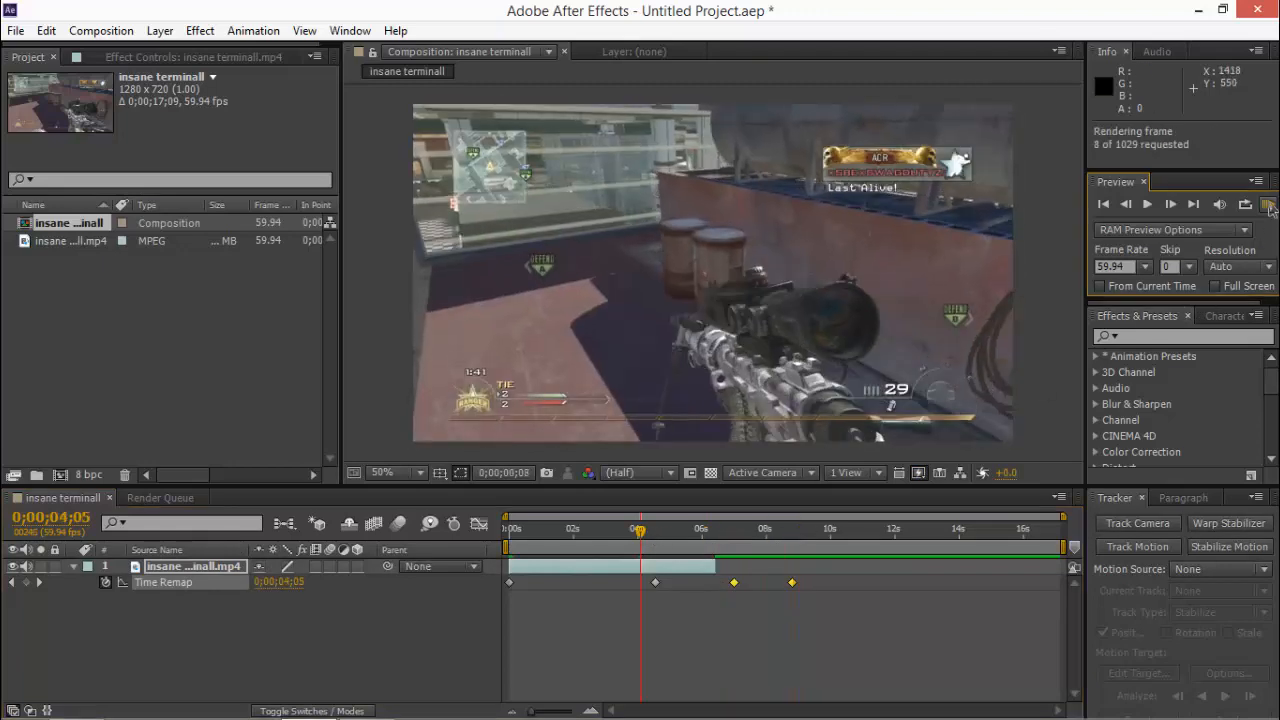
pyautogui.click(1146, 204)
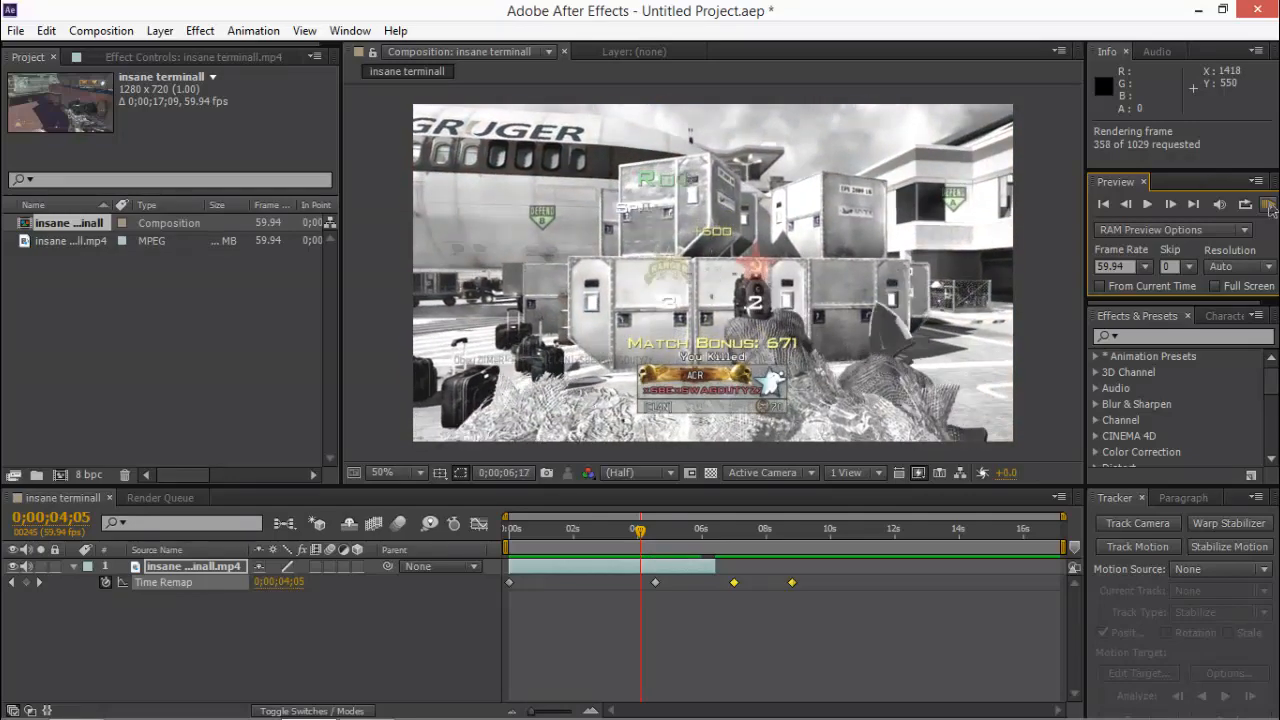
pyautogui.click(1146, 204)
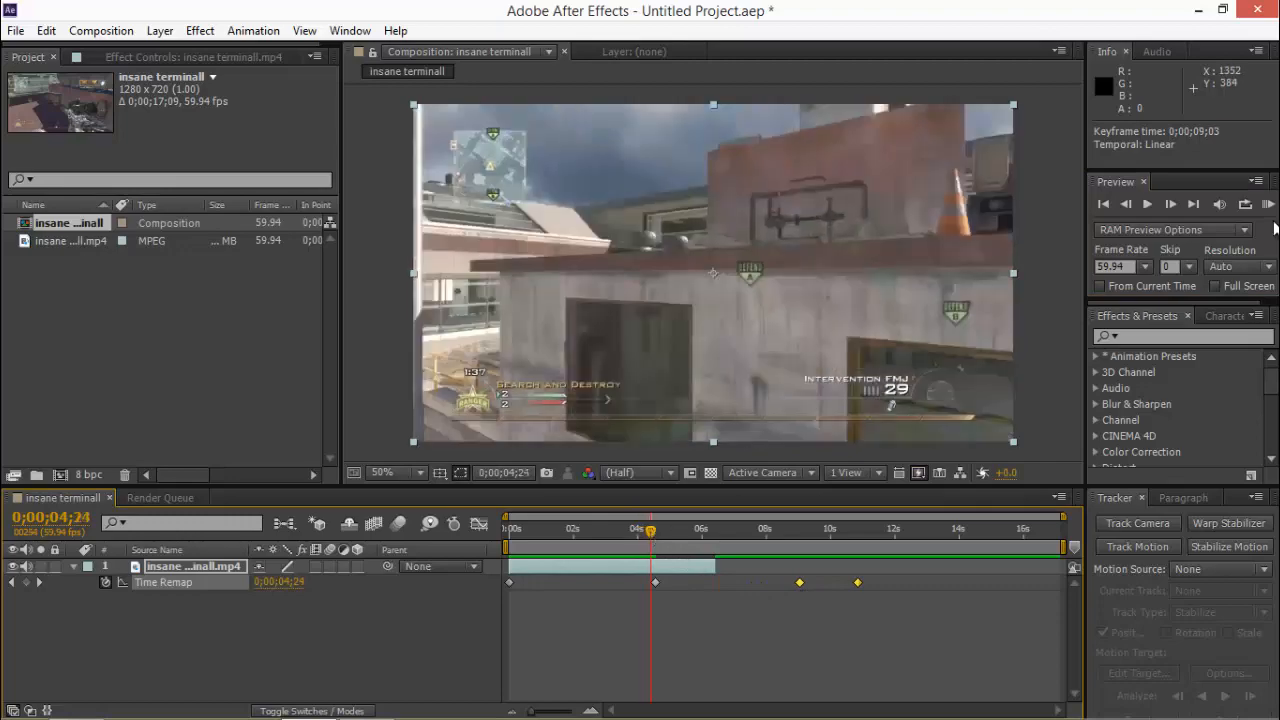
# Step: Move the later Time Remap keyframes closer together to shorten the slow-motion section
pyautogui.click(1148, 204)
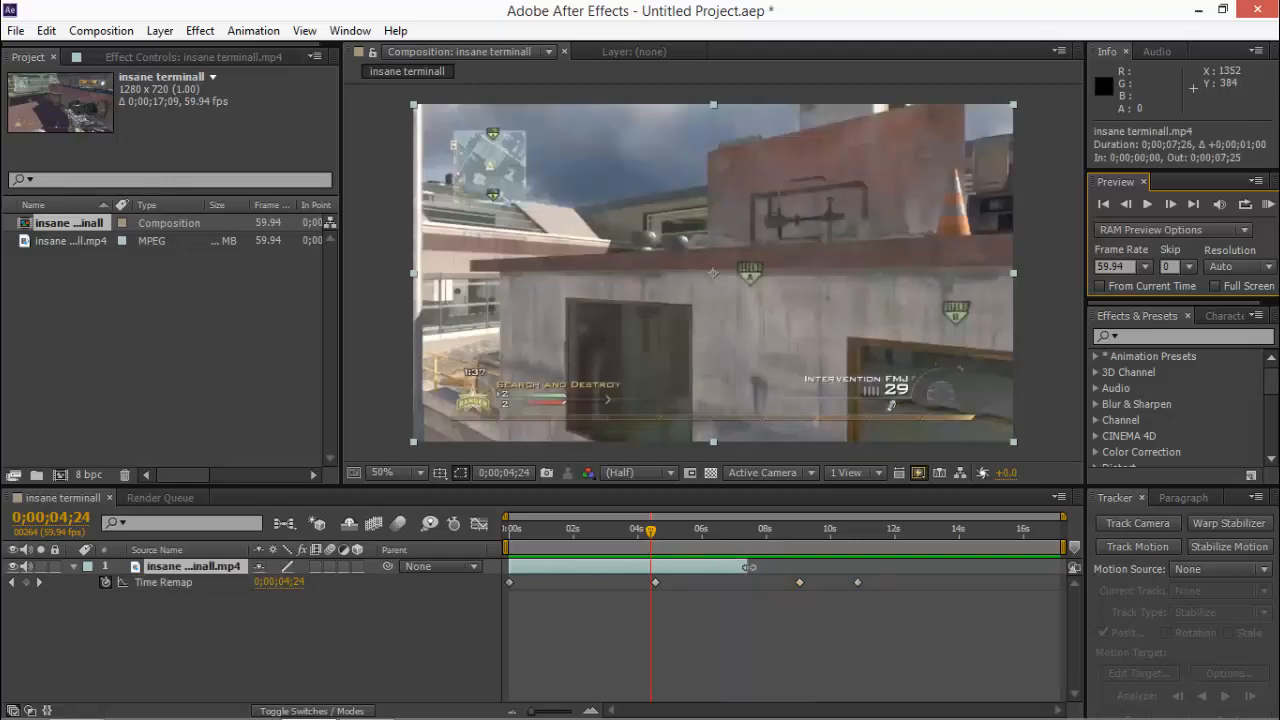
pyautogui.click(688, 528)
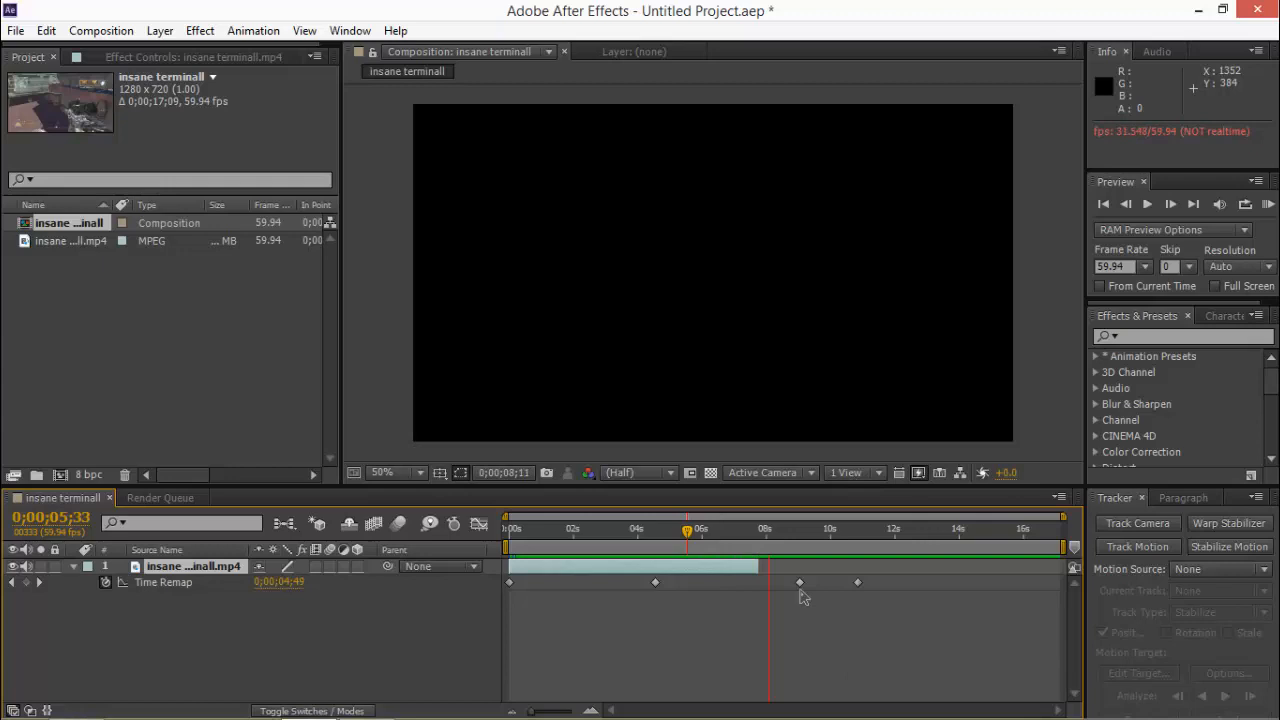
pyautogui.click(800, 528)
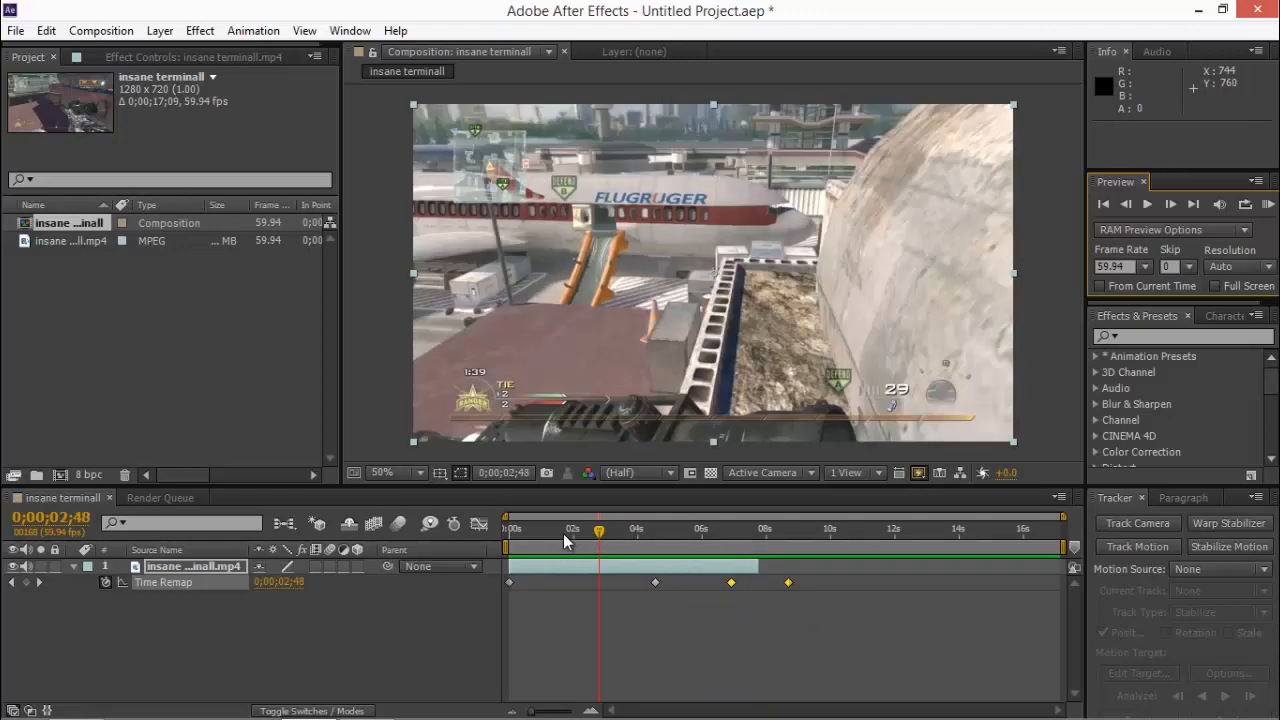
# Step: Shift the middle Time Remap keyframe earlier to refine the slow-motion timing
pyautogui.click(652, 528)
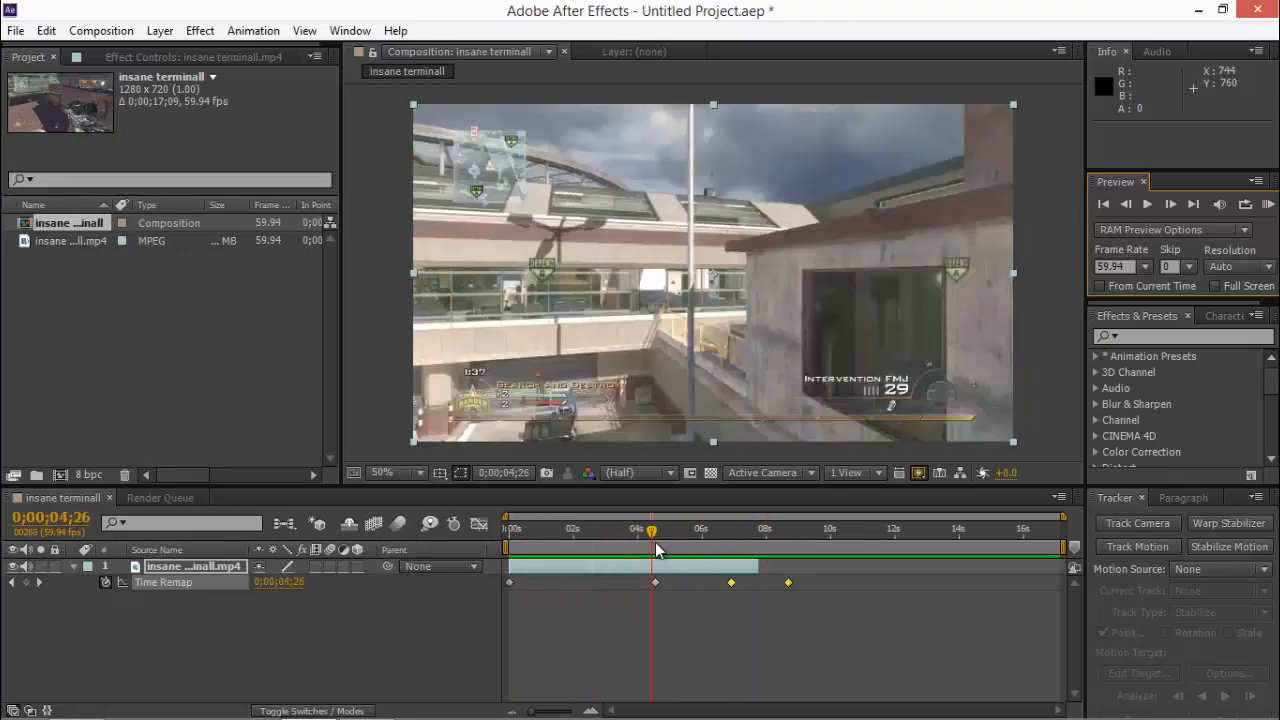
pyautogui.moveTo(652, 528); pyautogui.dragTo(660, 528)
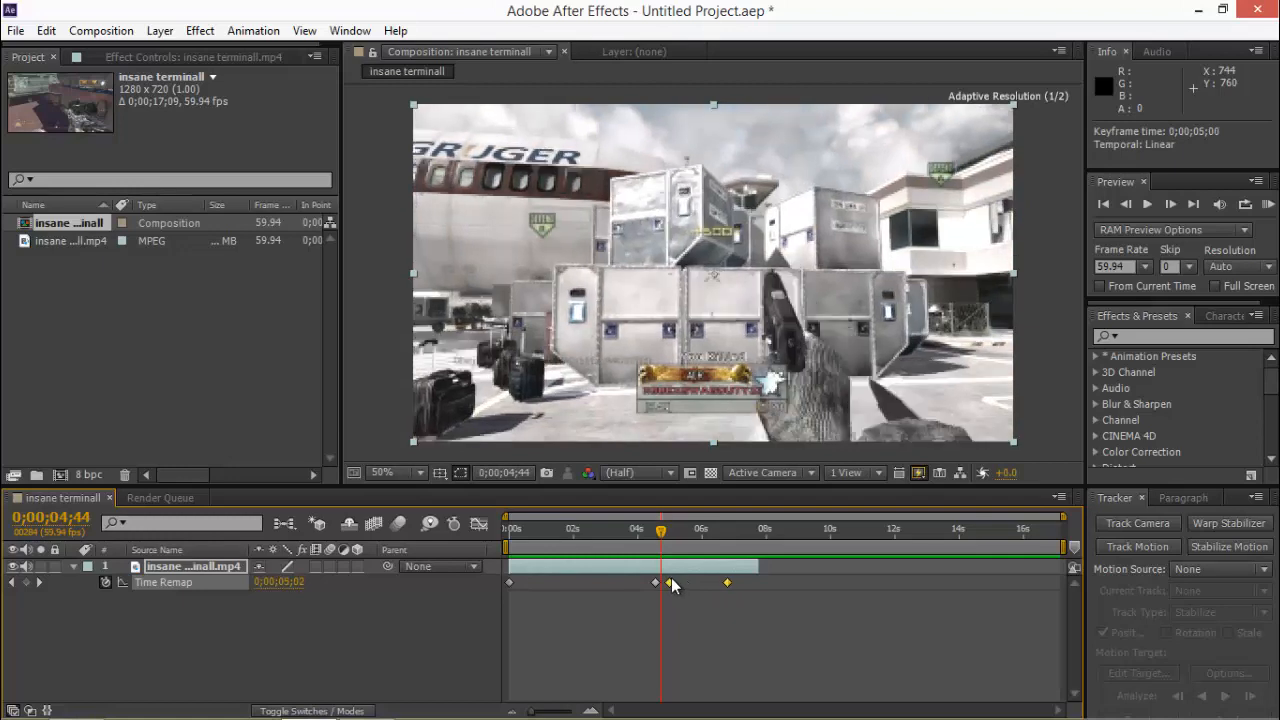
pyautogui.moveTo(660, 528); pyautogui.dragTo(644, 528)
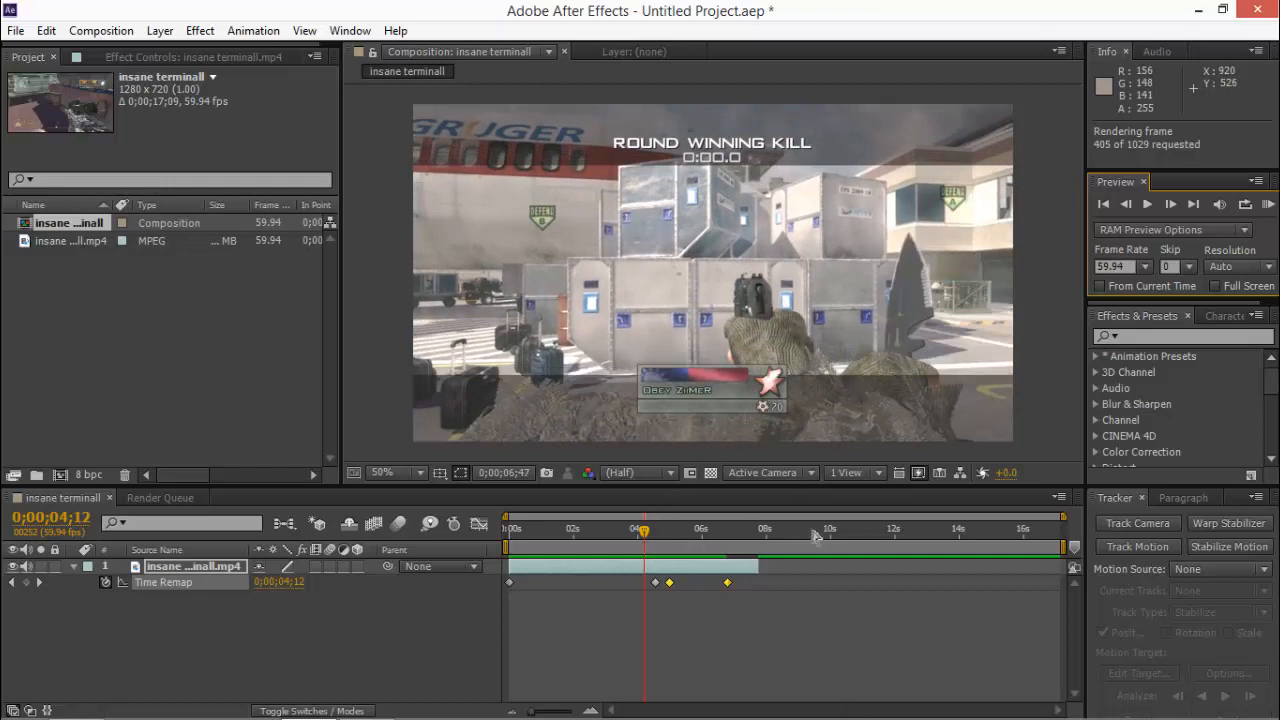
pyautogui.moveTo(722, 528)
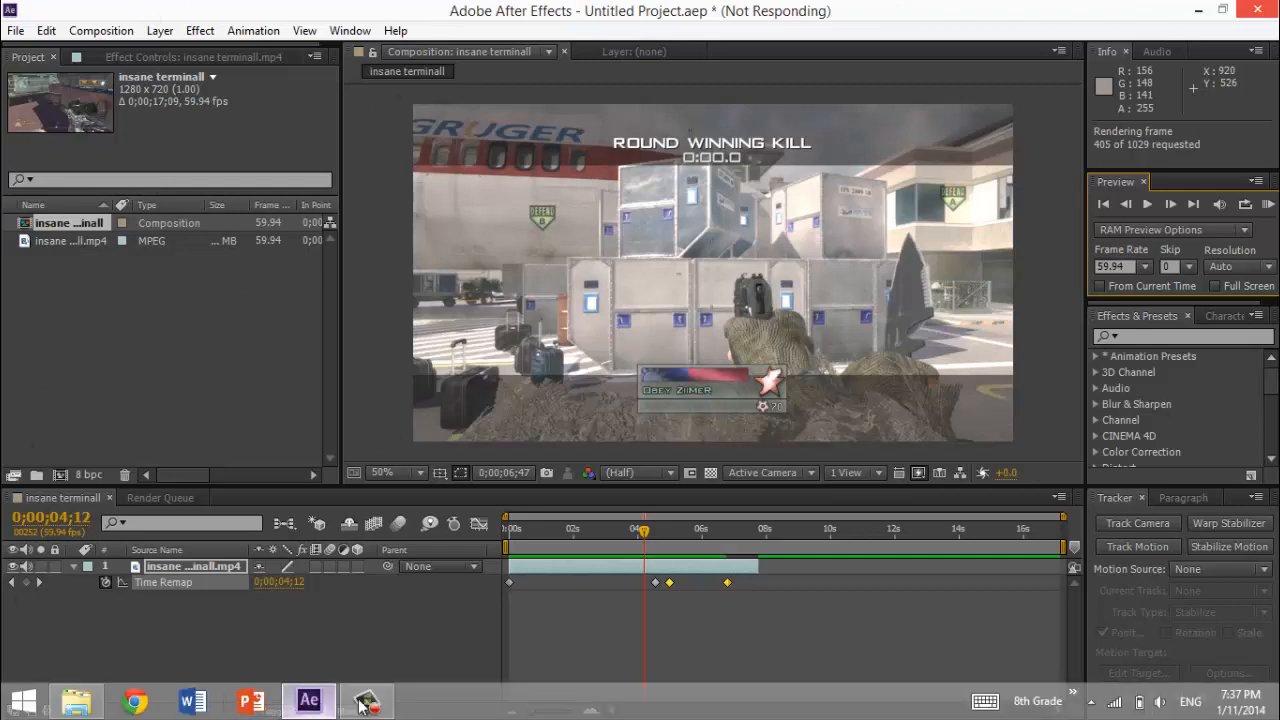
pyautogui.click(368, 700)
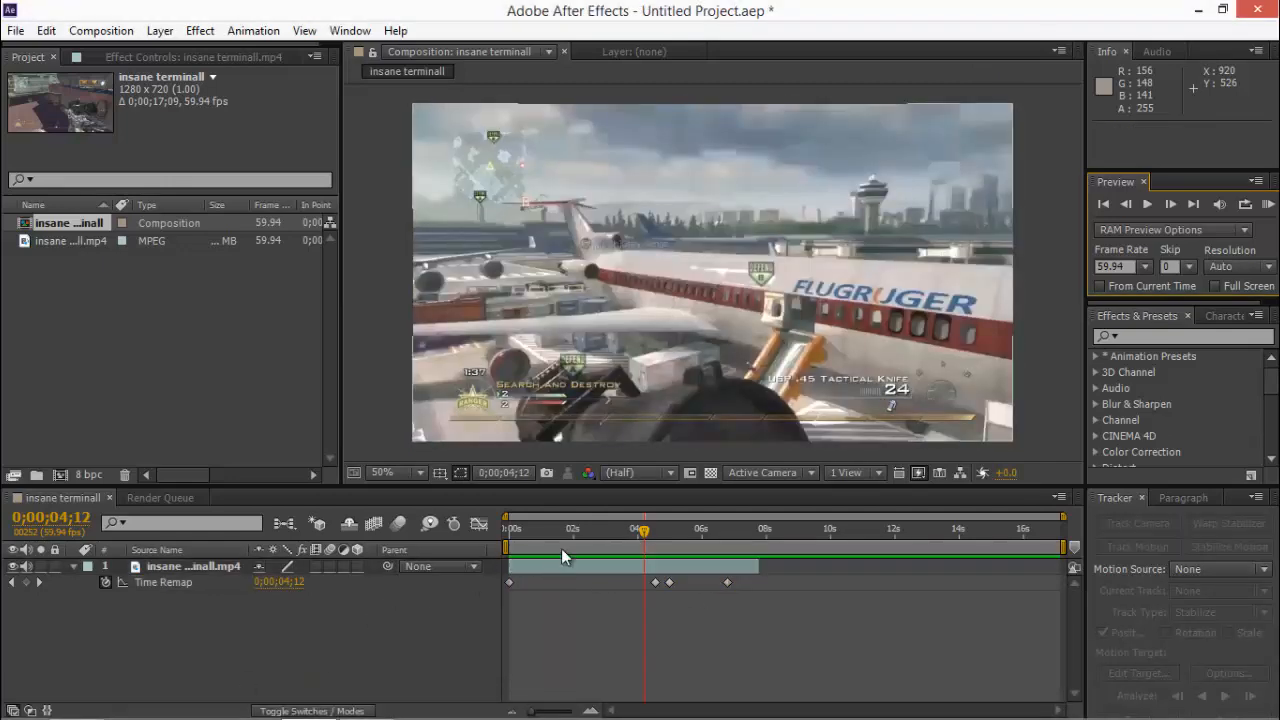
# Step: Run RAM Previews of the retimed clip, then bring up the Videos folder in File Explorer
pyautogui.click(1148, 204)
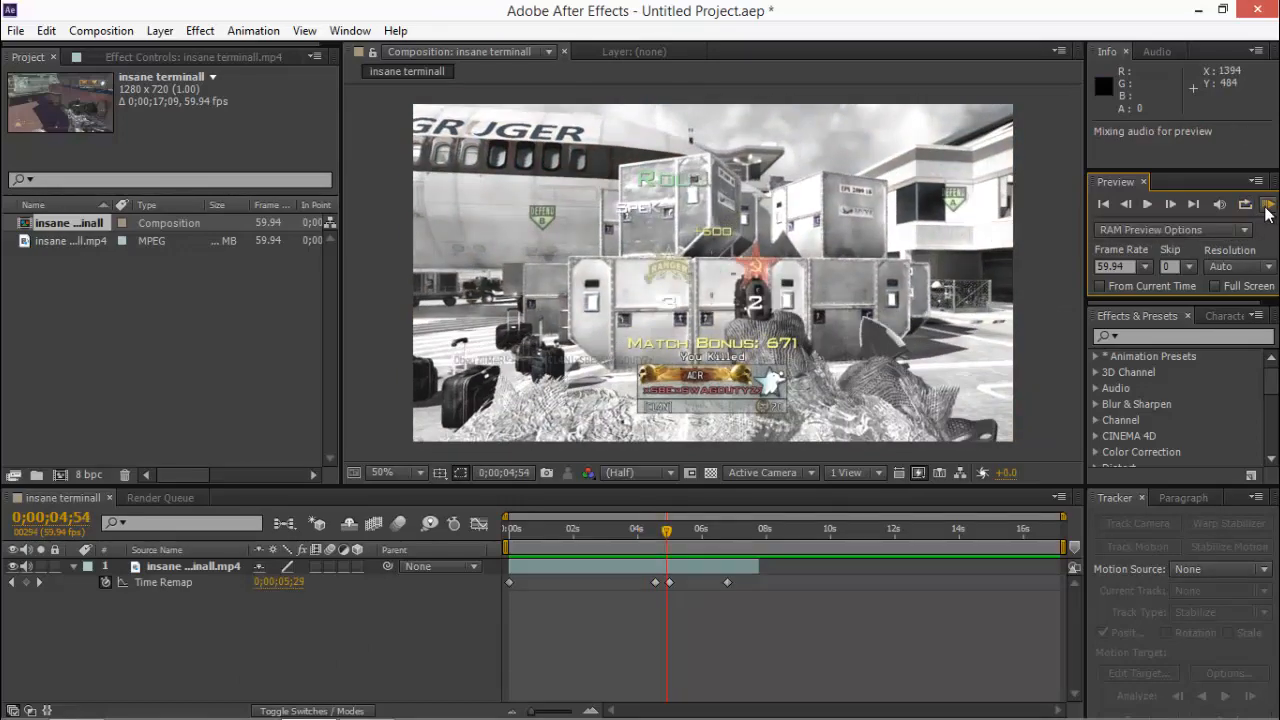
pyautogui.click(1148, 204)
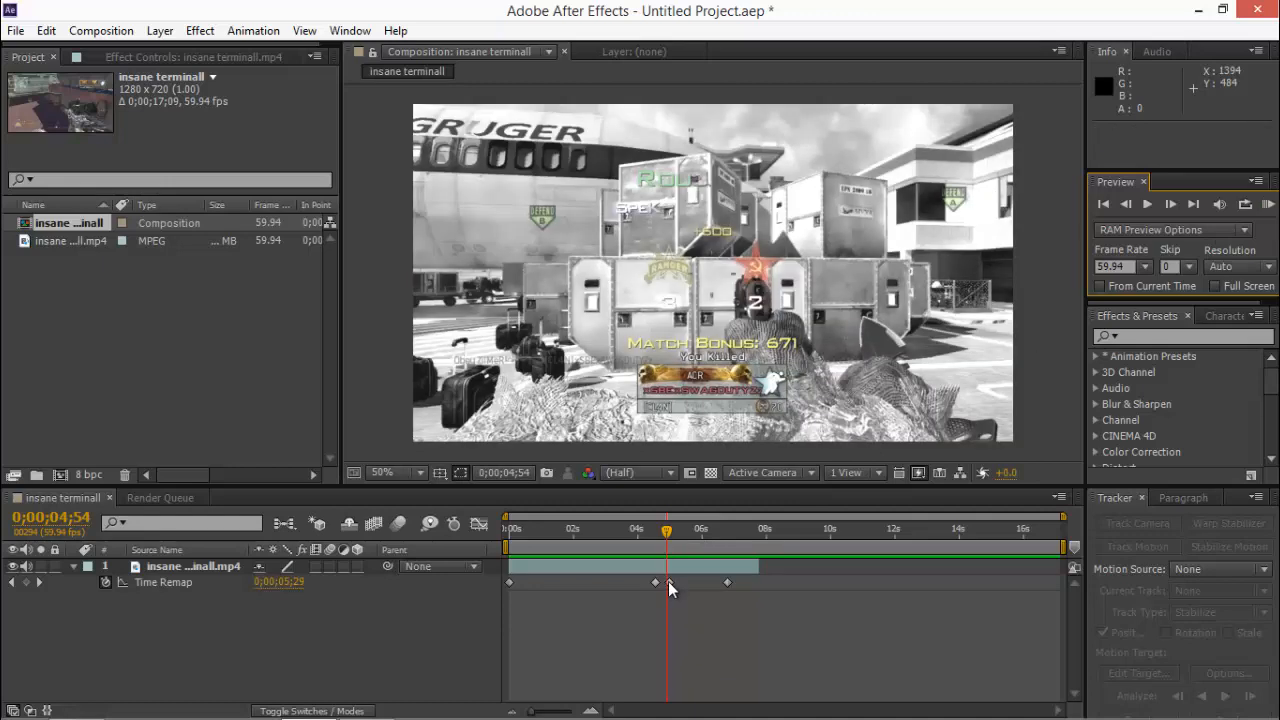
pyautogui.click(192, 566)
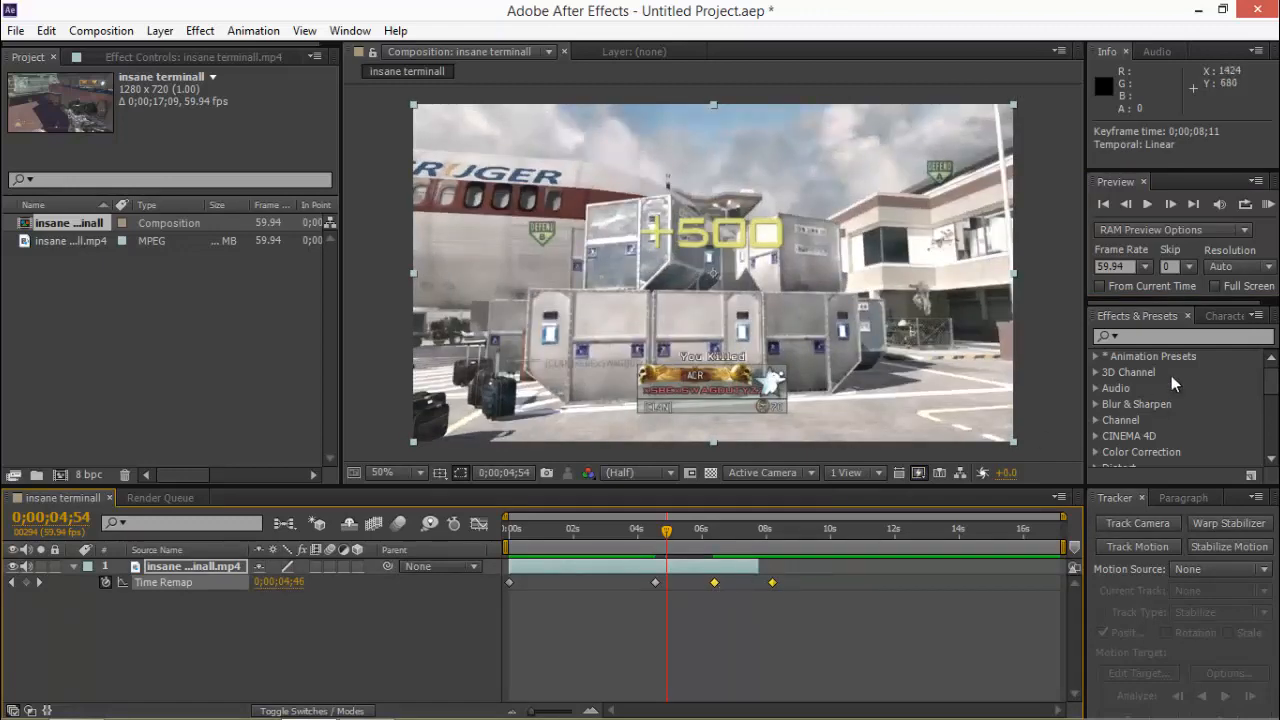
pyautogui.click(1266, 204)
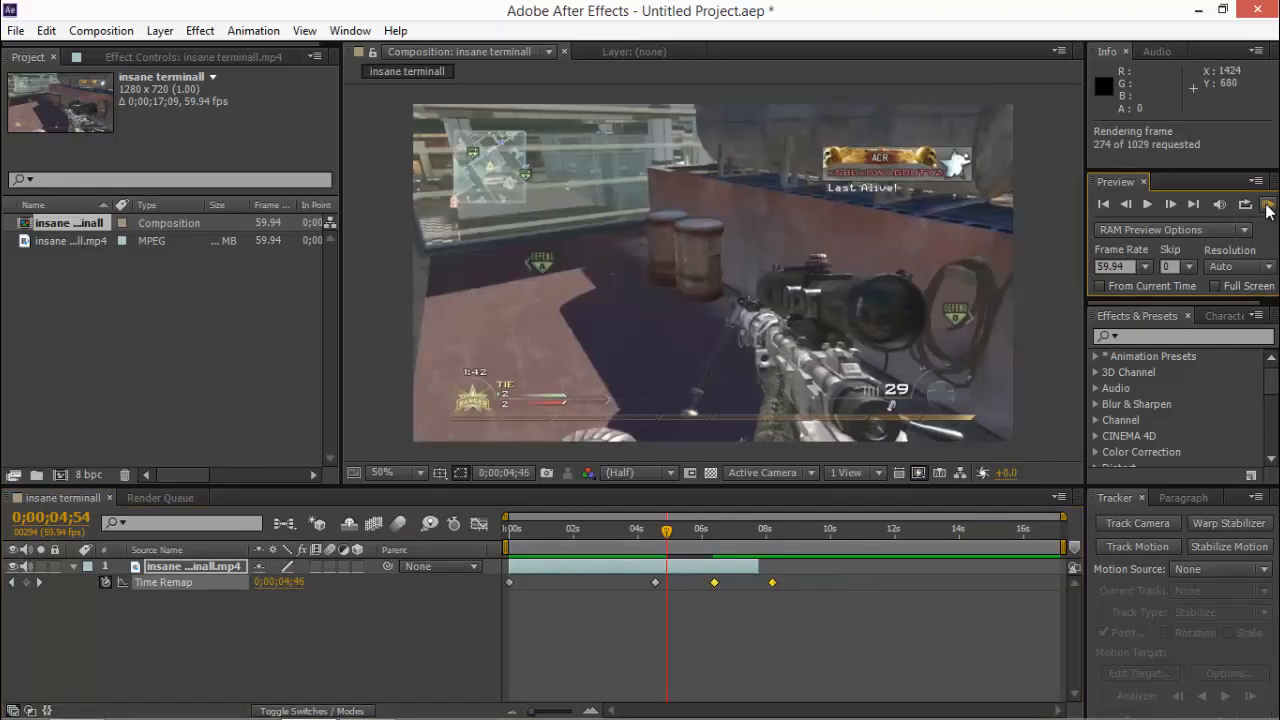
pyautogui.click(1268, 204)
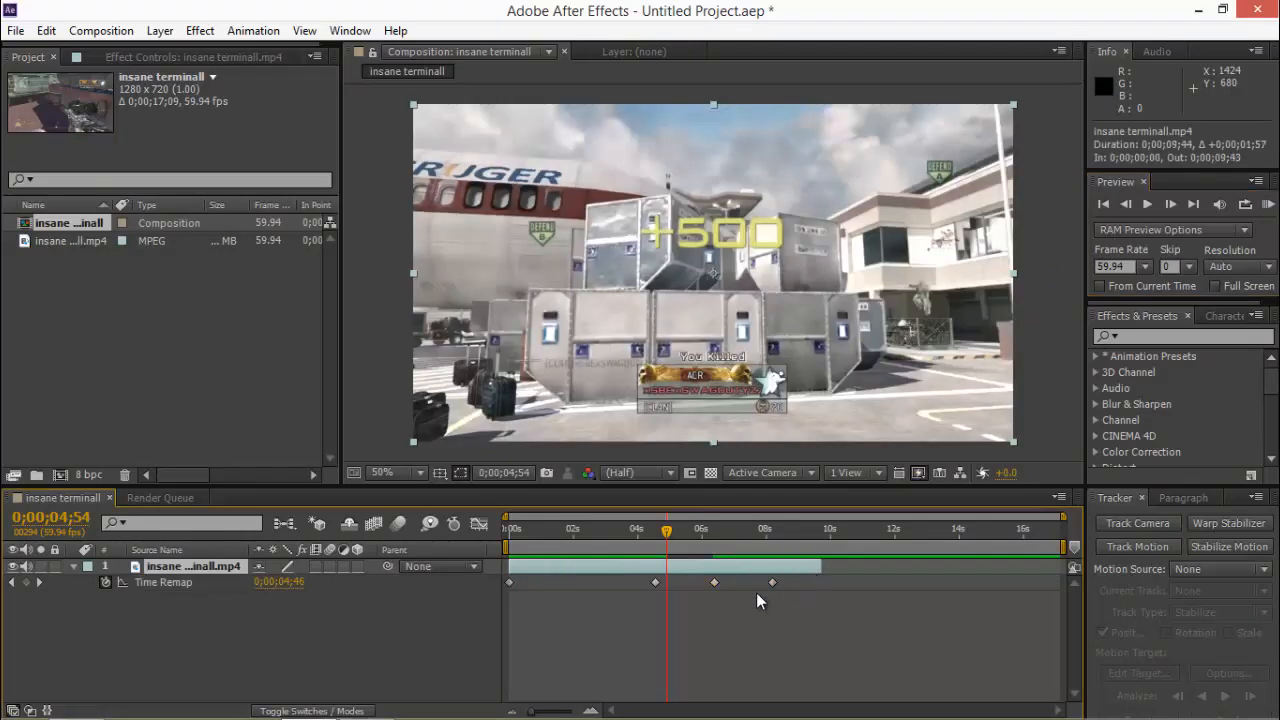
pyautogui.click(714, 582)
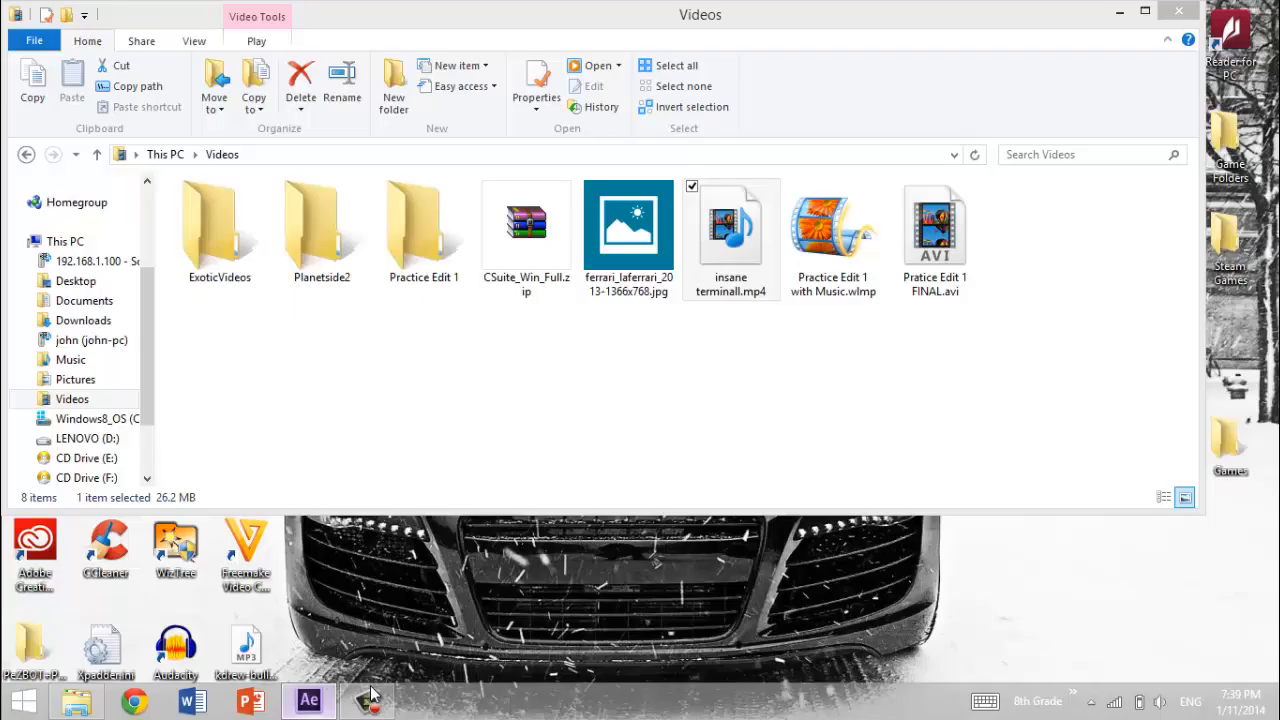
# Step: Save the project as Untitled Project.aep in the ExoticVideos folder
pyautogui.click(308, 700)
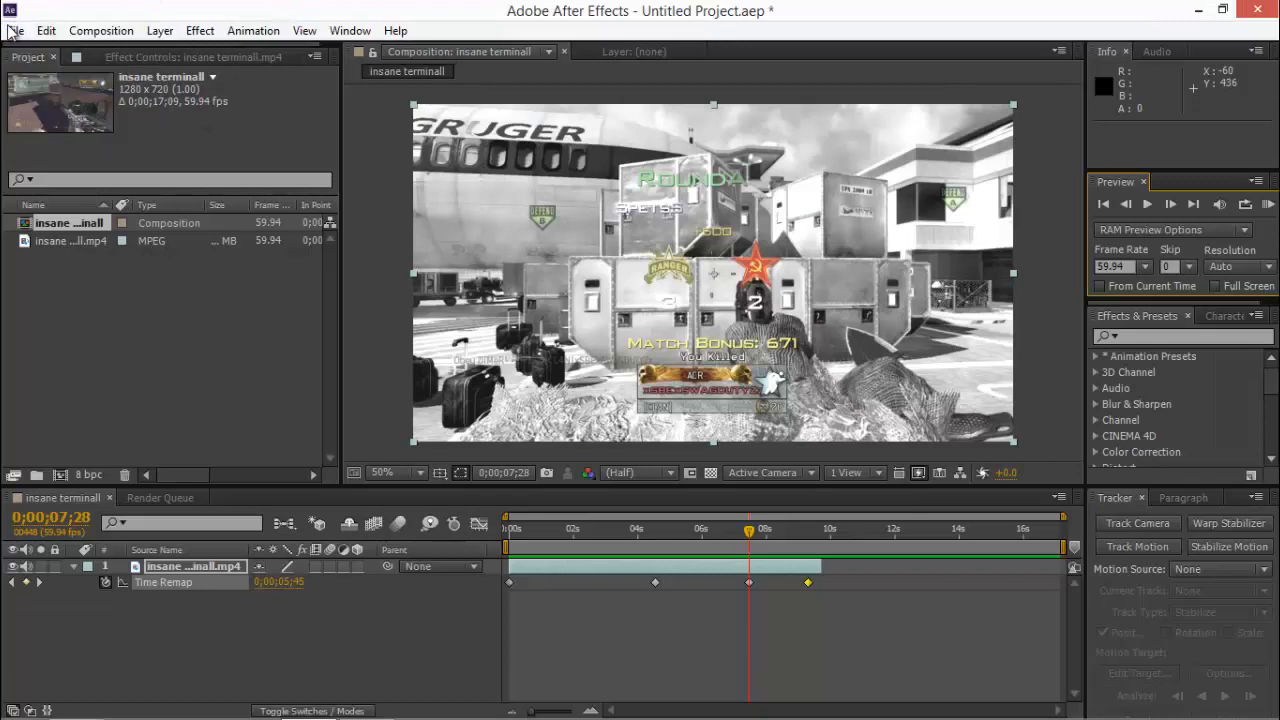
pyautogui.click(16, 30)
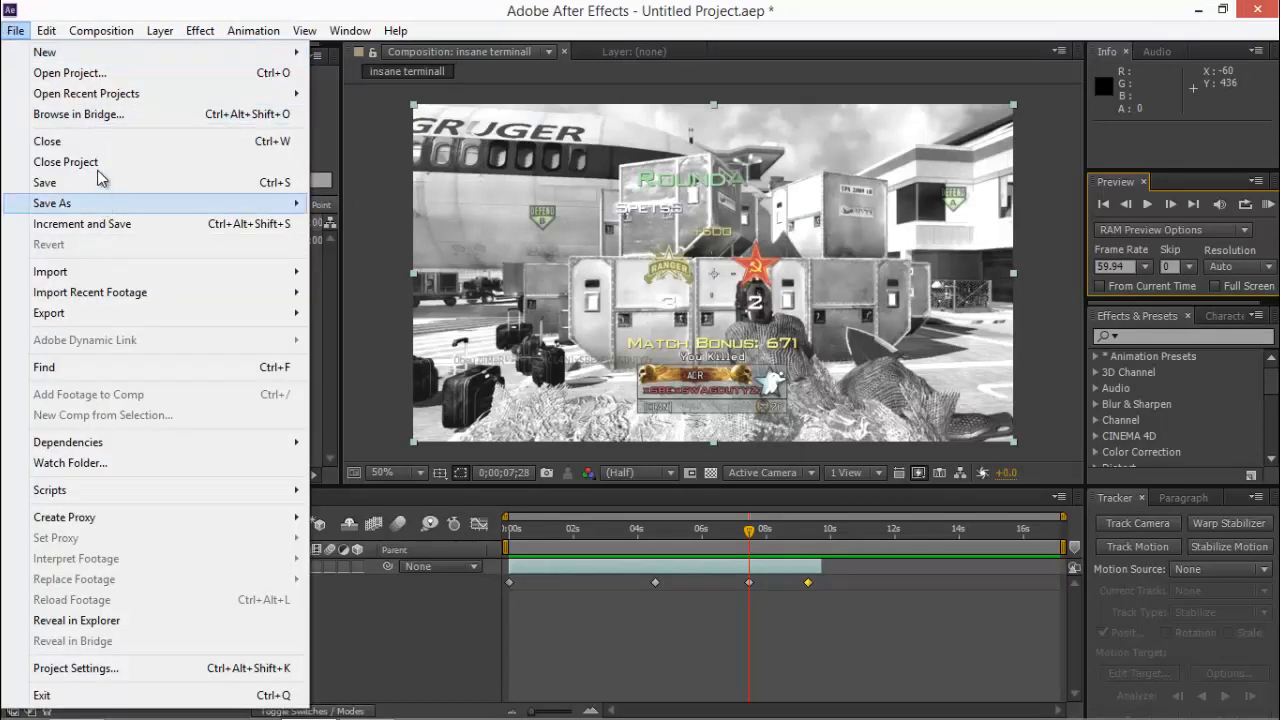
pyautogui.moveTo(344, 256)
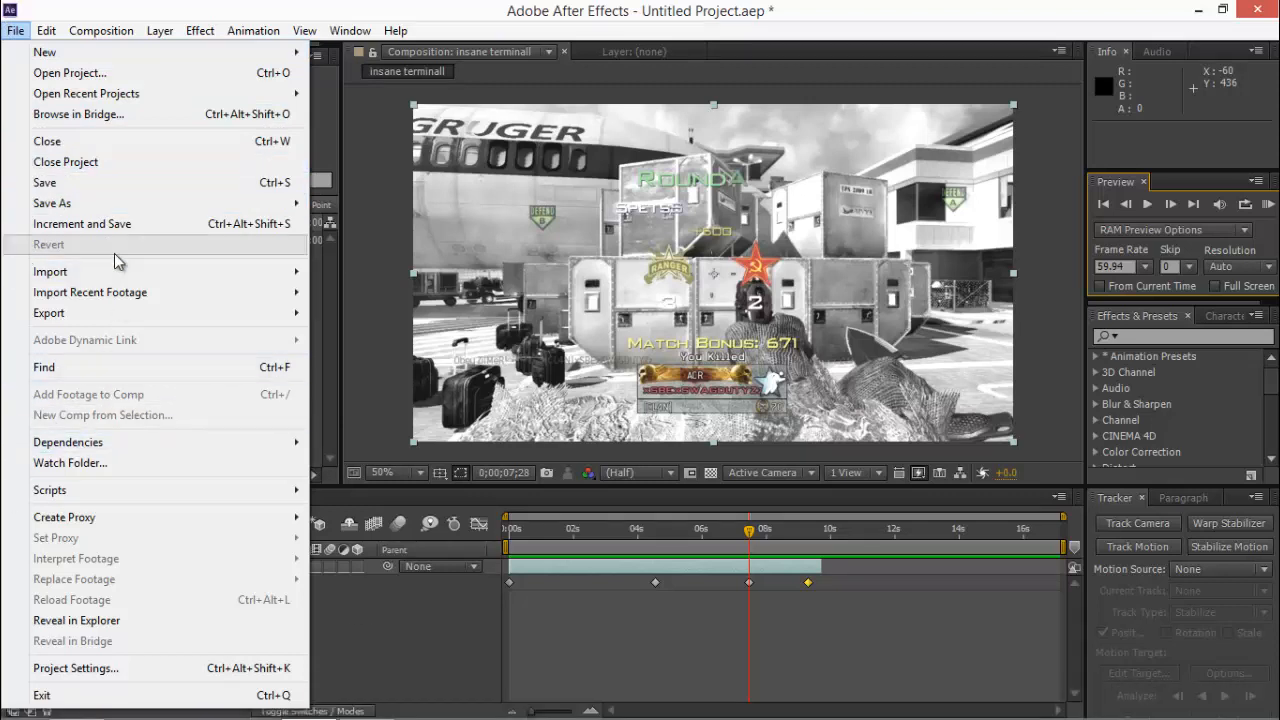
pyautogui.moveTo(80, 312)
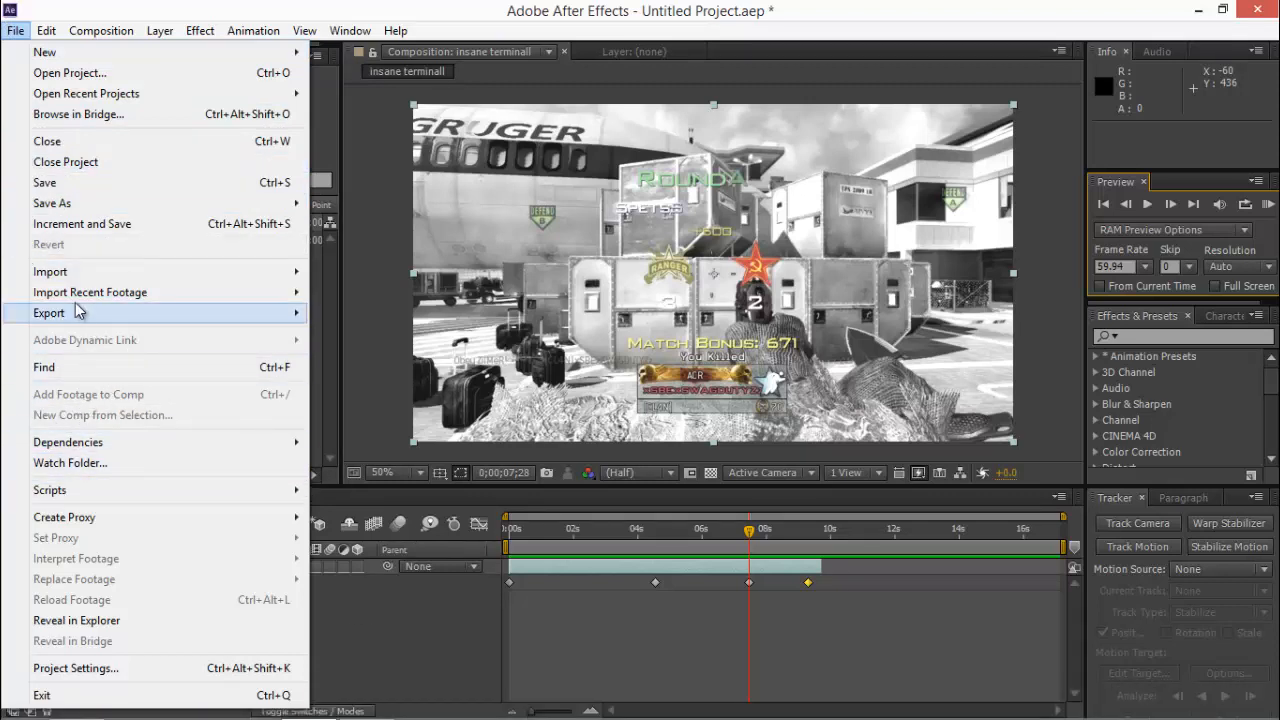
pyautogui.moveTo(82, 224)
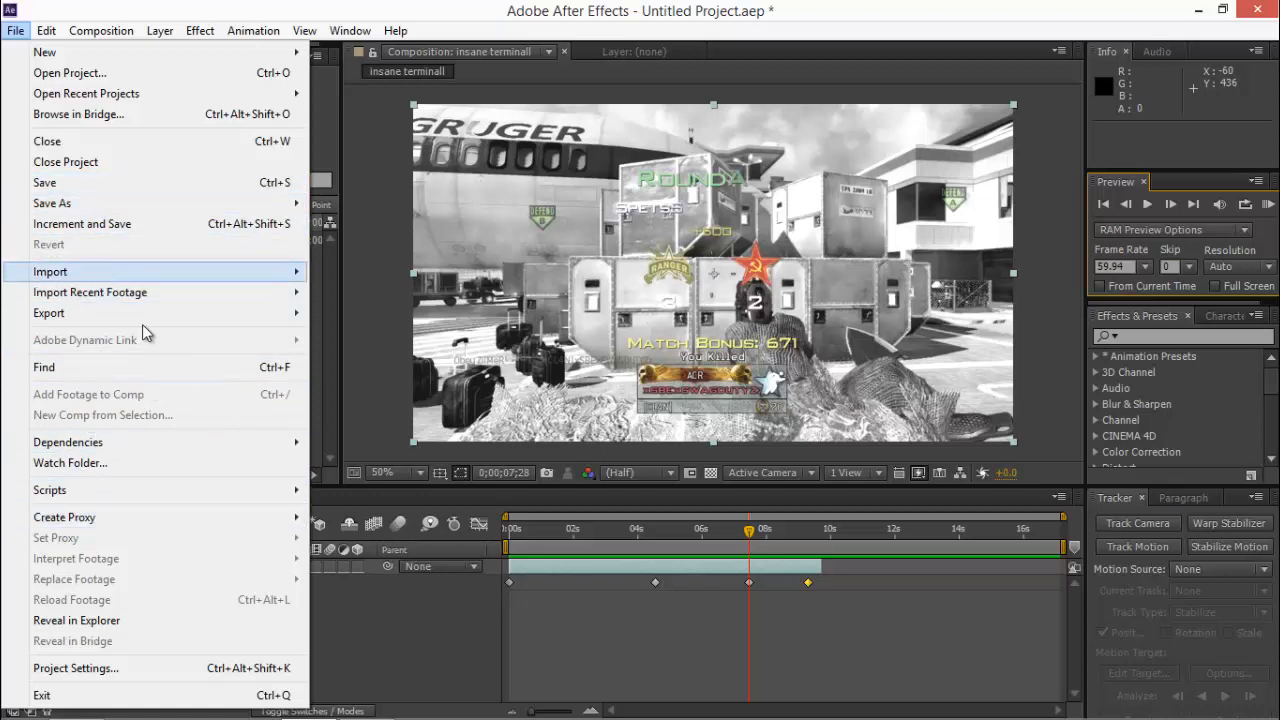
pyautogui.moveTo(160, 182)
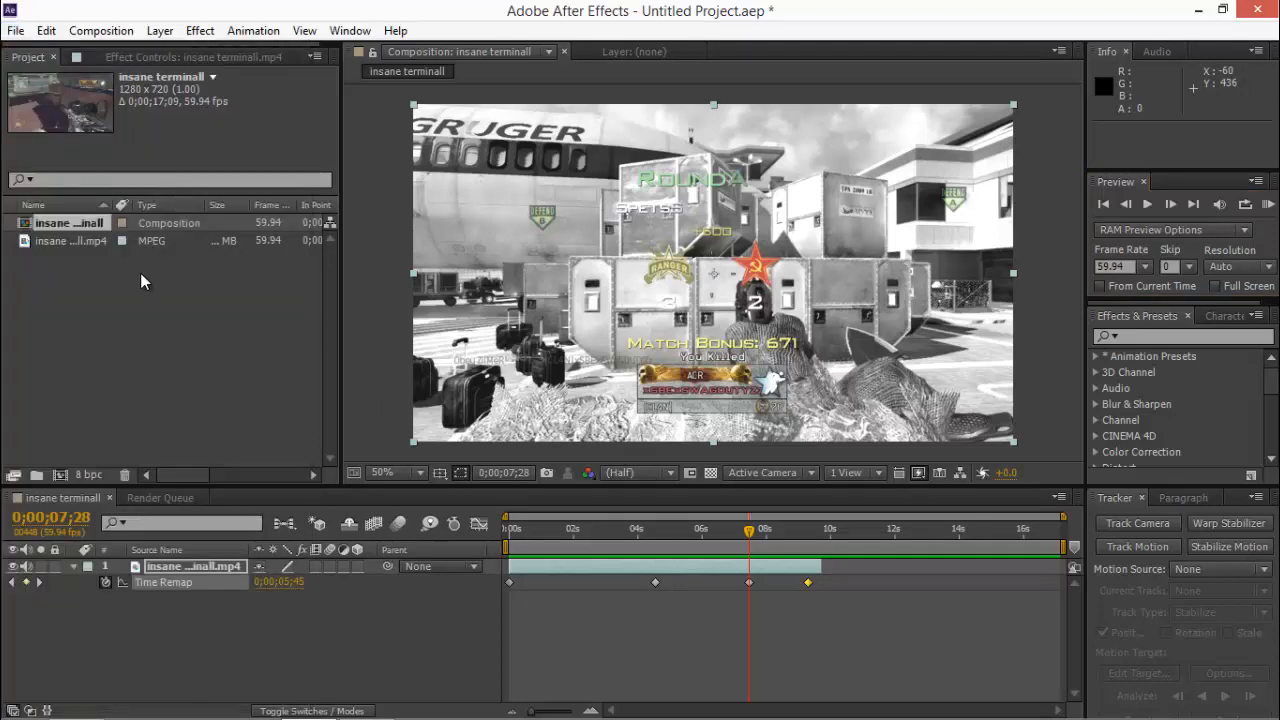
pyautogui.click(16, 30)
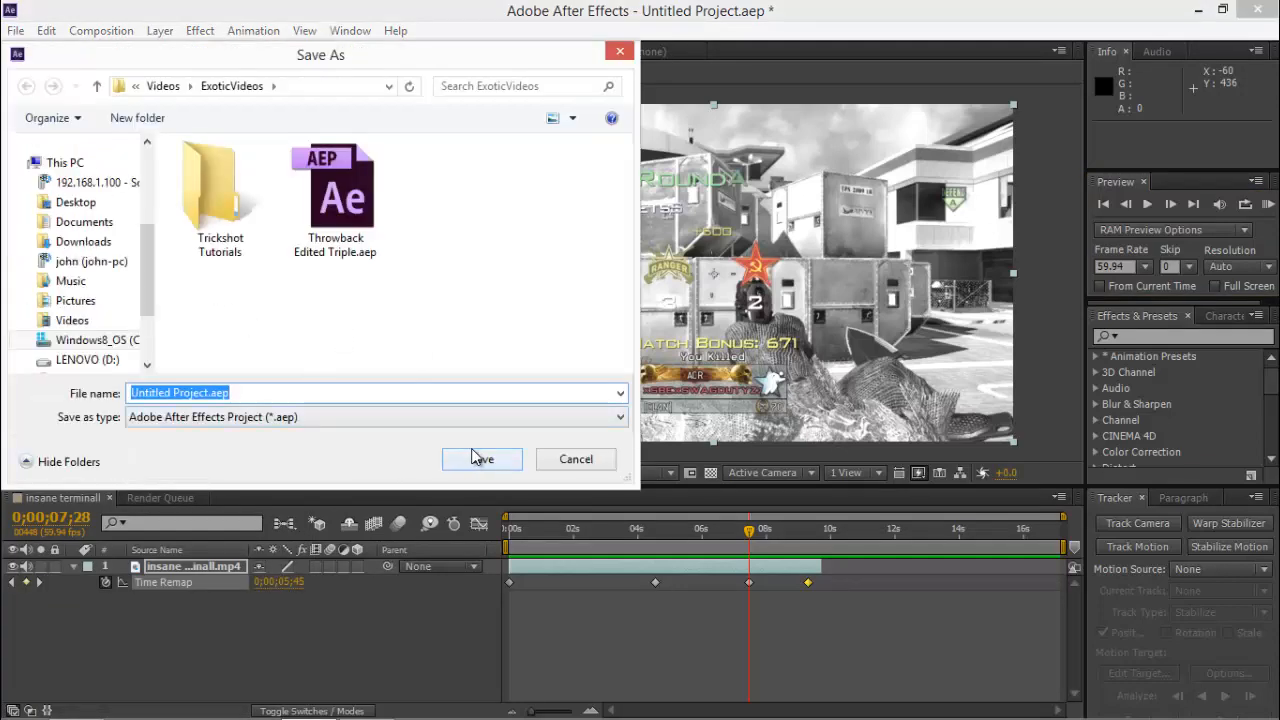
pyautogui.click(482, 458)
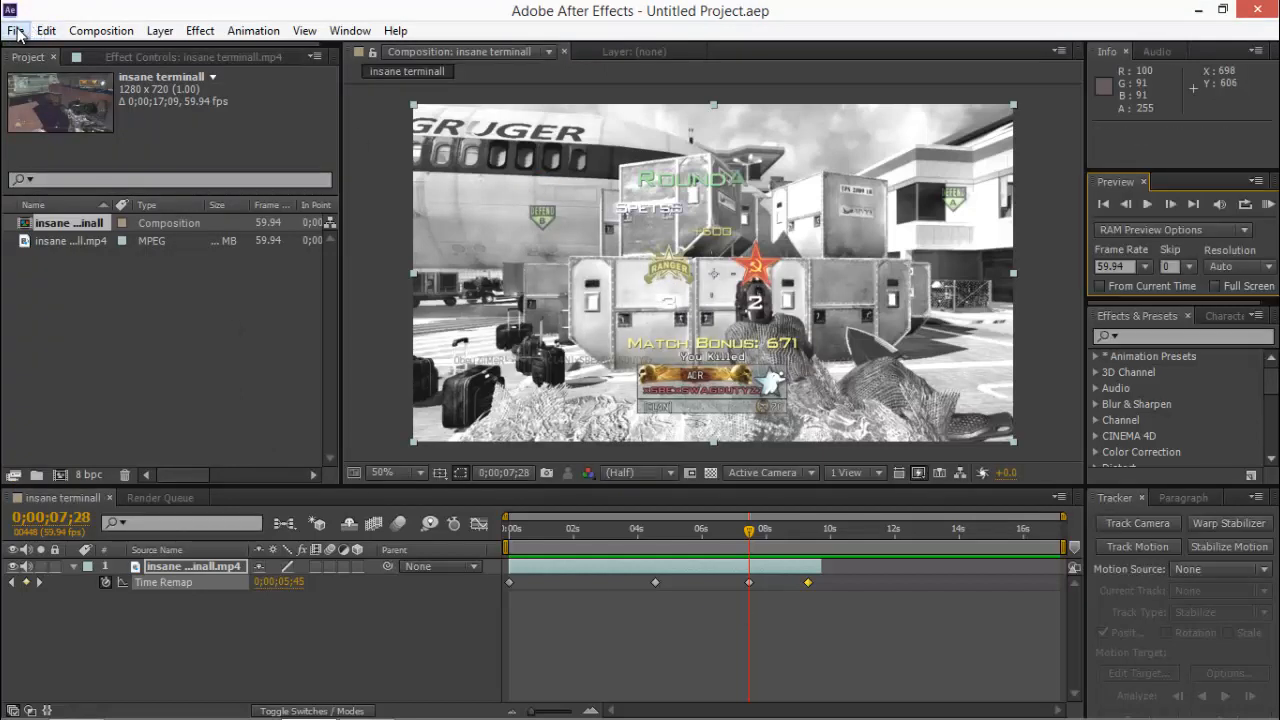
# Step: Add the insane terminall composition to the Render Queue via File > Export
pyautogui.click(16, 30)
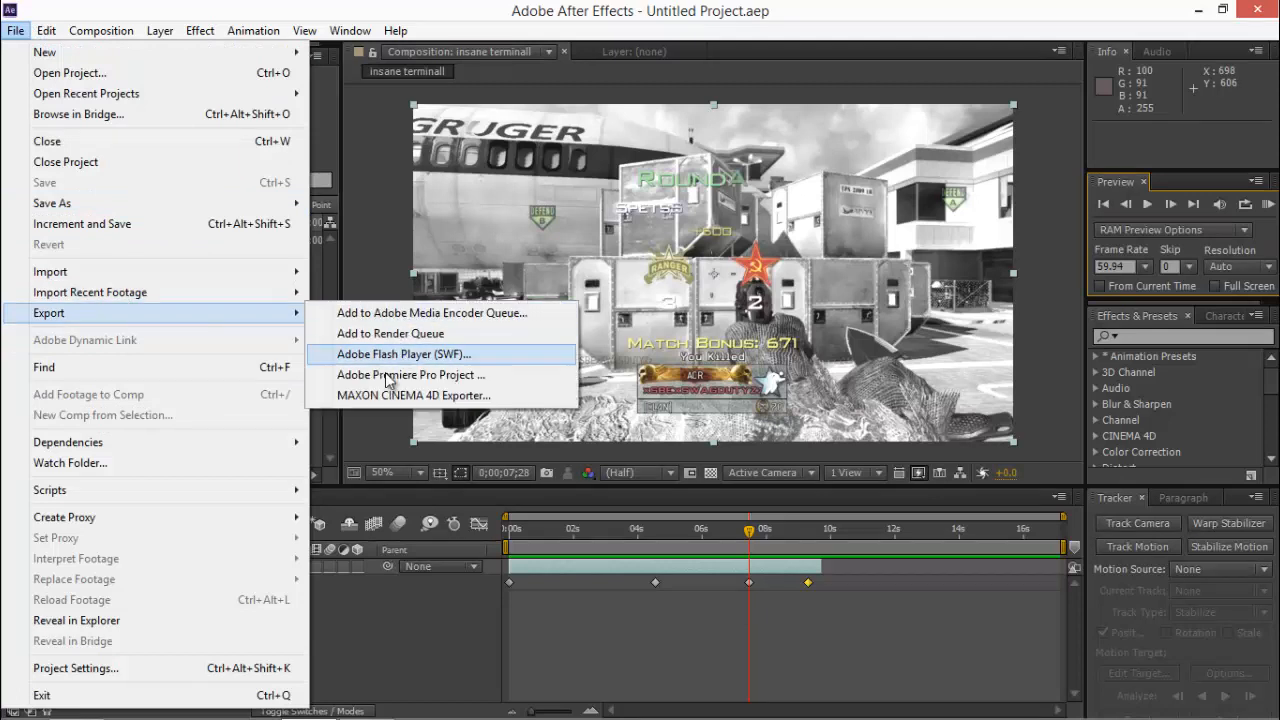
pyautogui.moveTo(390, 332)
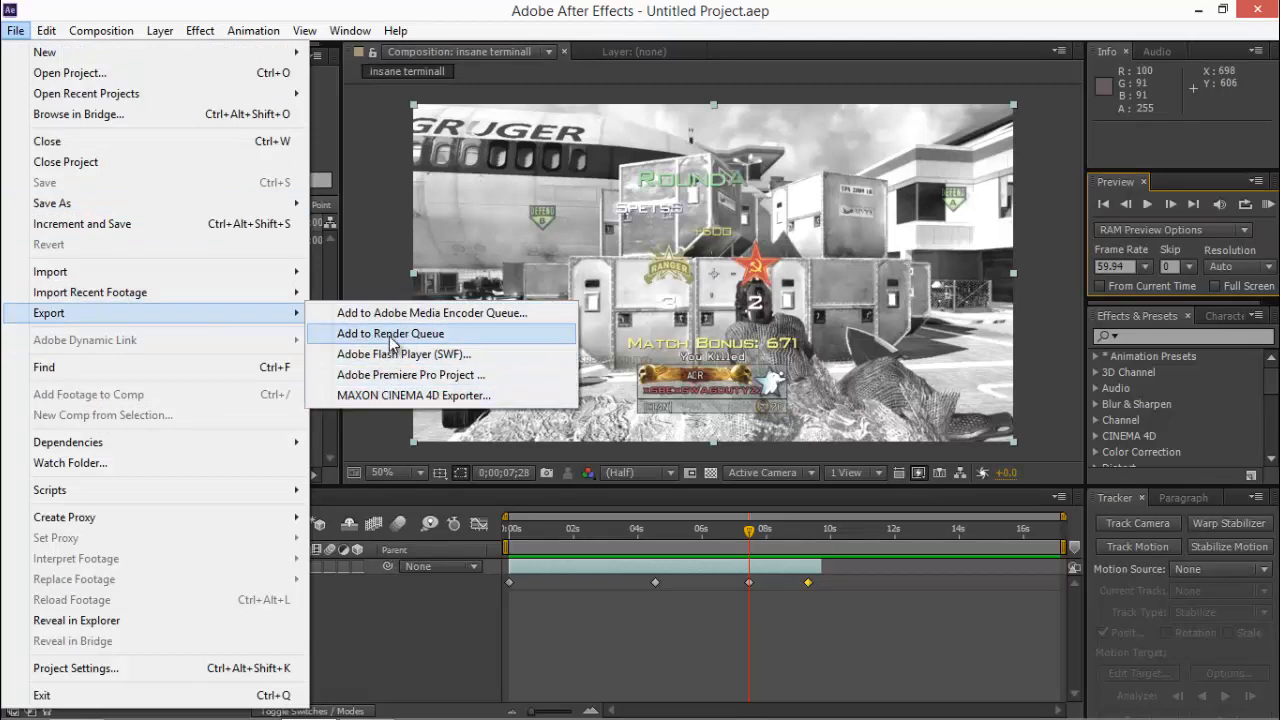
pyautogui.click(390, 332)
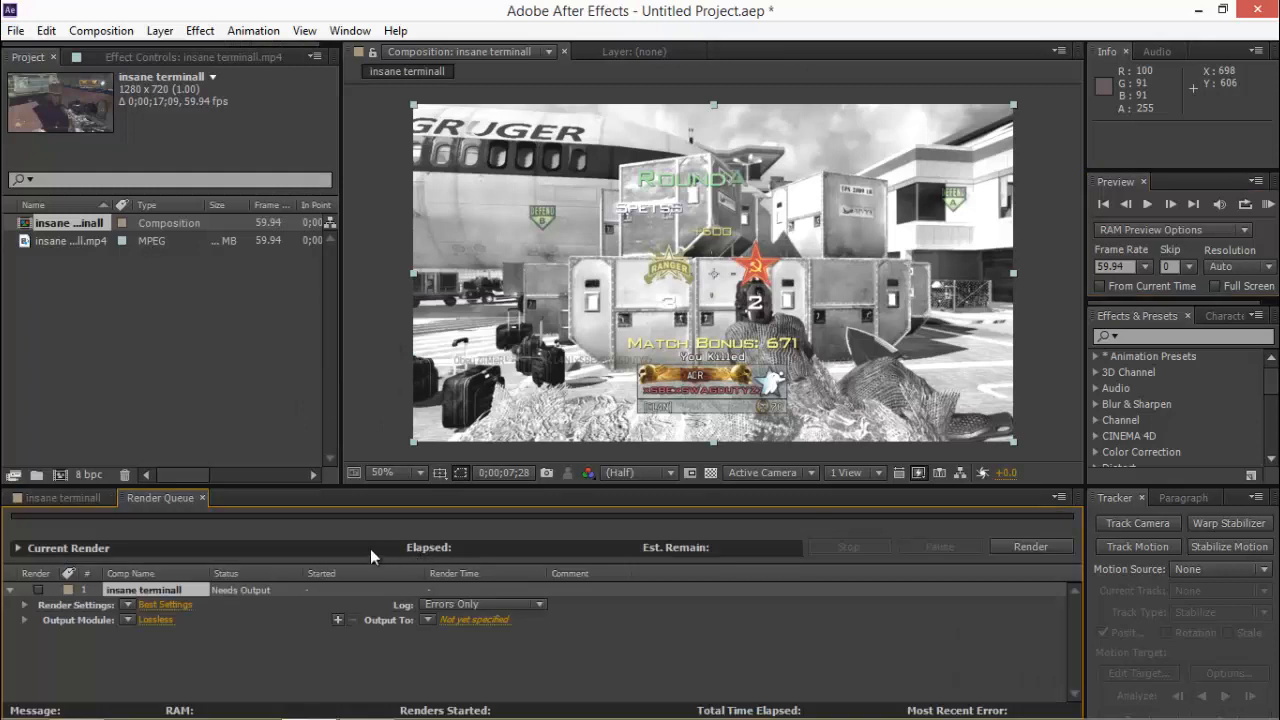
pyautogui.moveTo(320, 516)
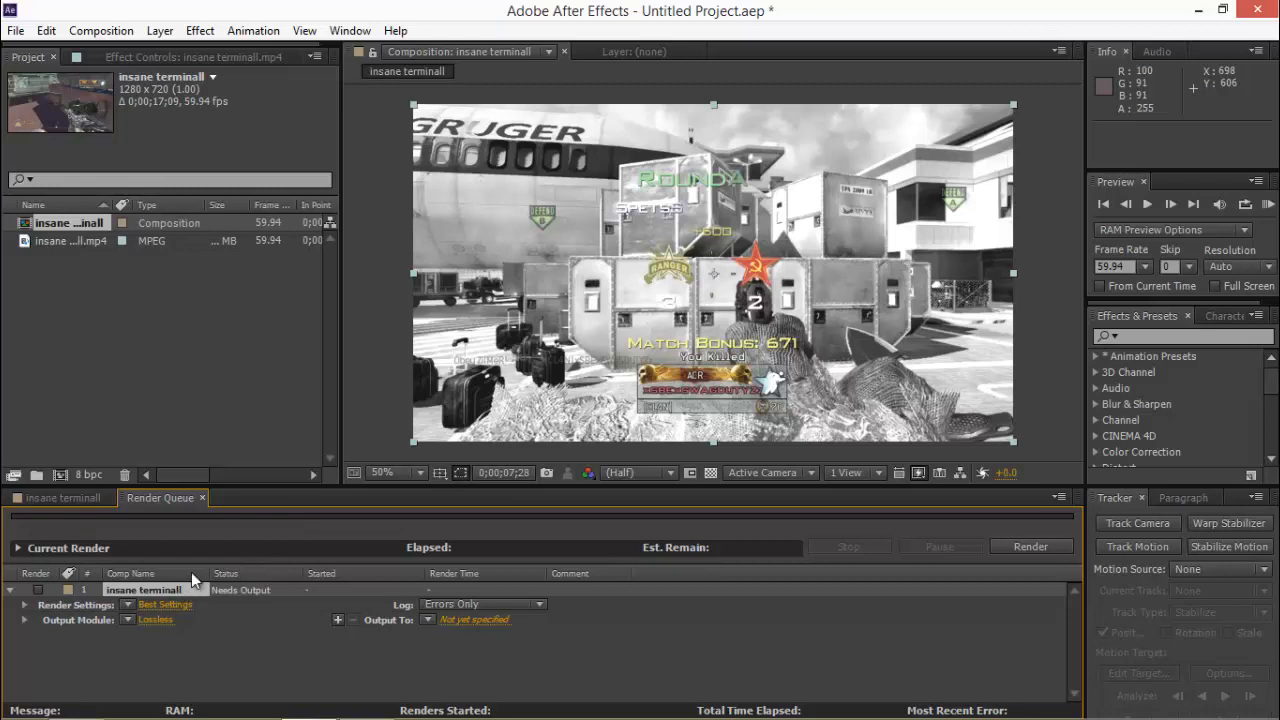
pyautogui.moveTo(440, 468)
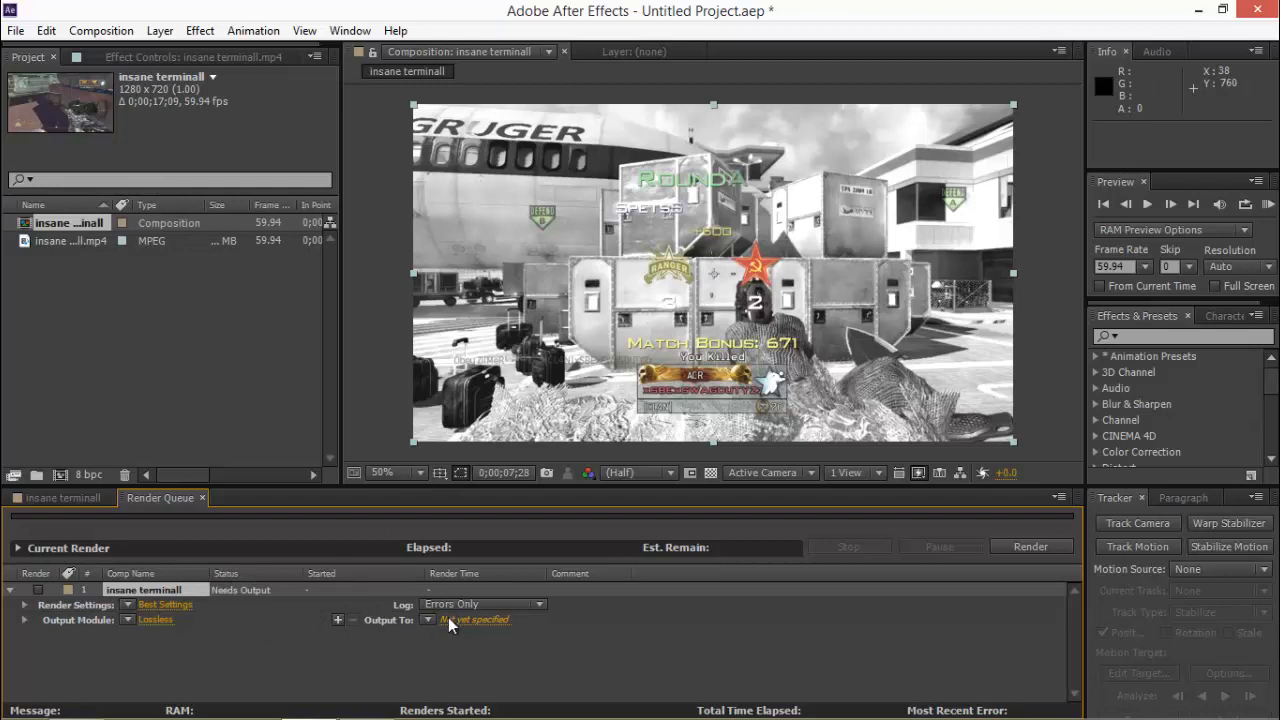
# Step: Set the render output to Terminal Slow Motion.avi in the ExoticVideos folder
pyautogui.click(476, 620)
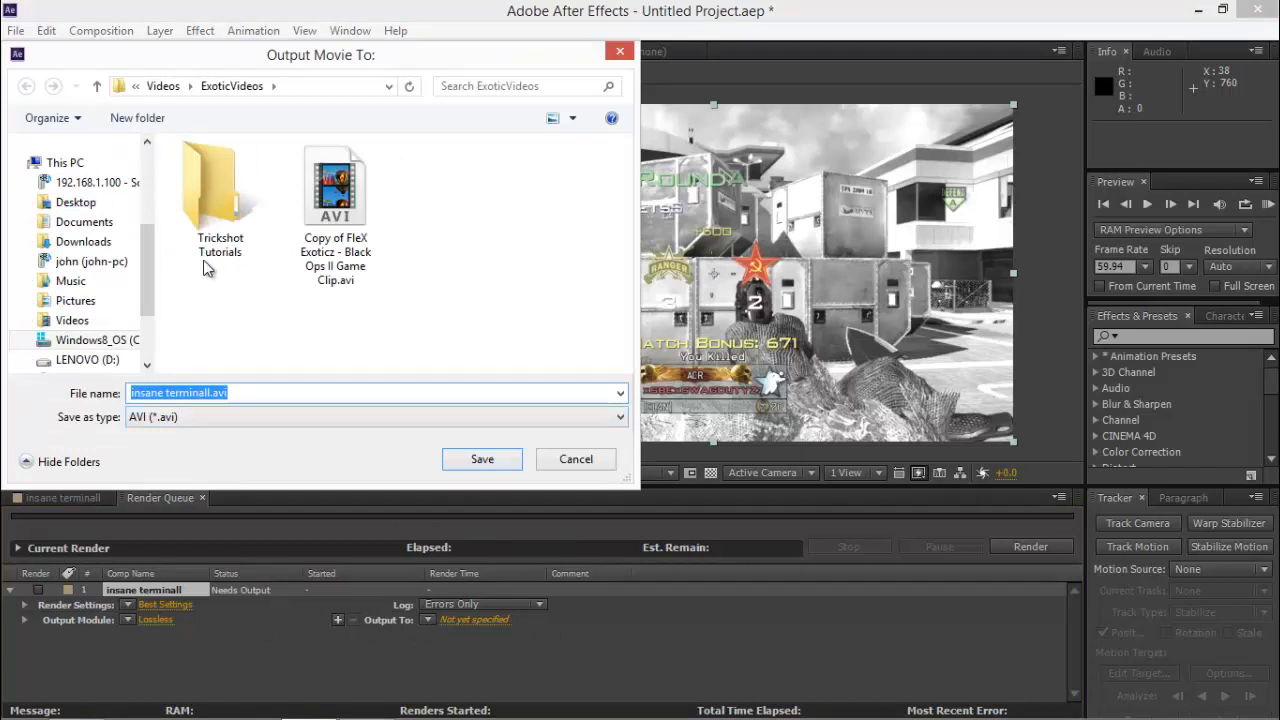
pyautogui.write('Terminal Issane')
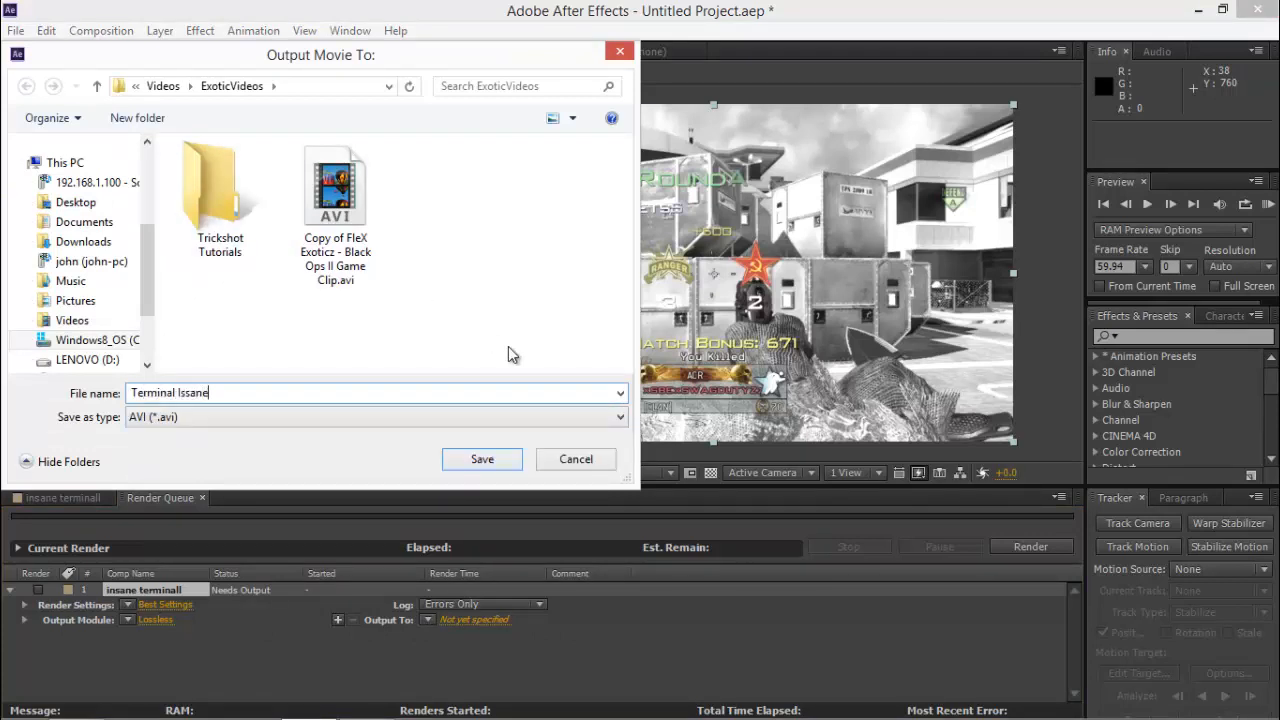
pyautogui.press('BackSpace')
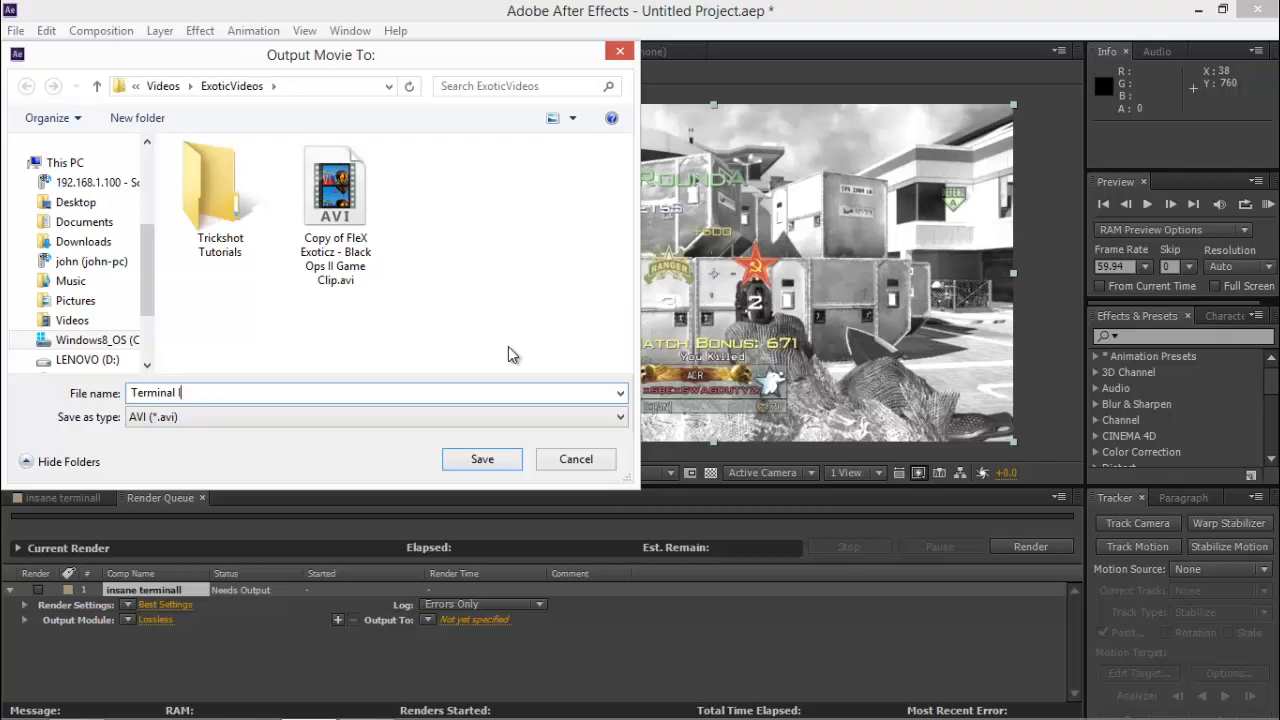
pyautogui.write('SLow')
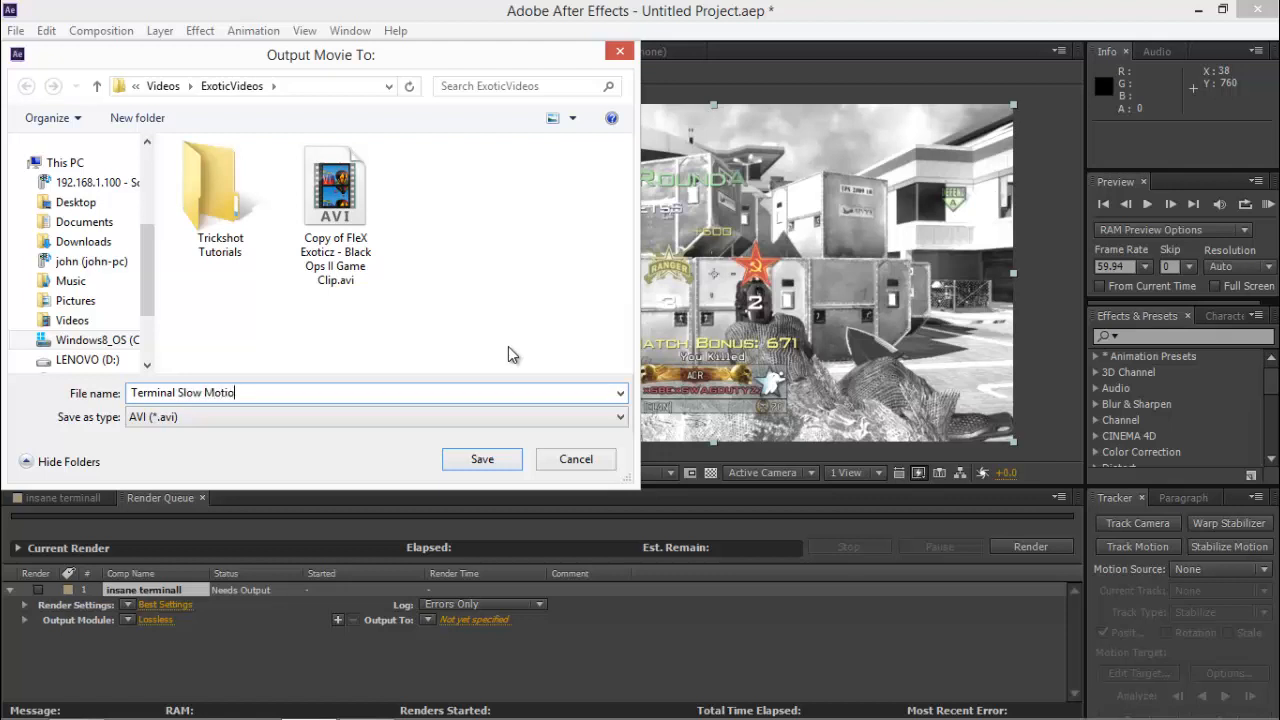
pyautogui.click(480, 458)
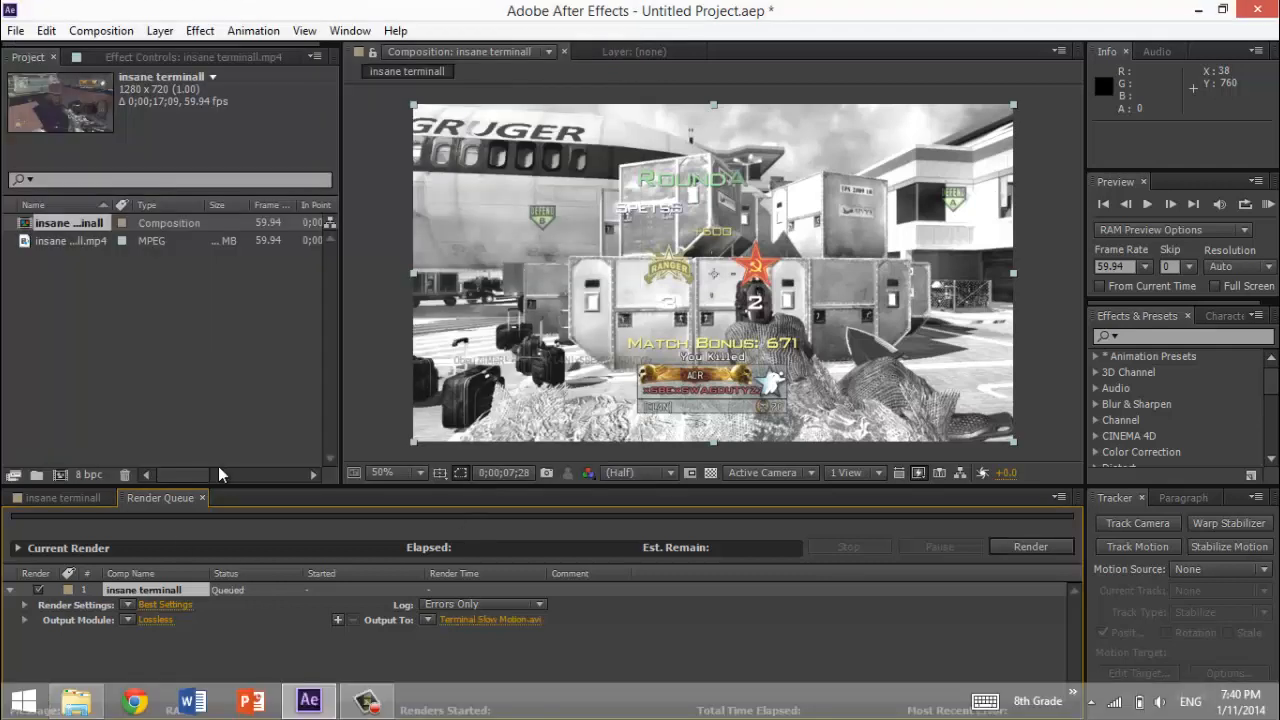
pyautogui.moveTo(790, 564)
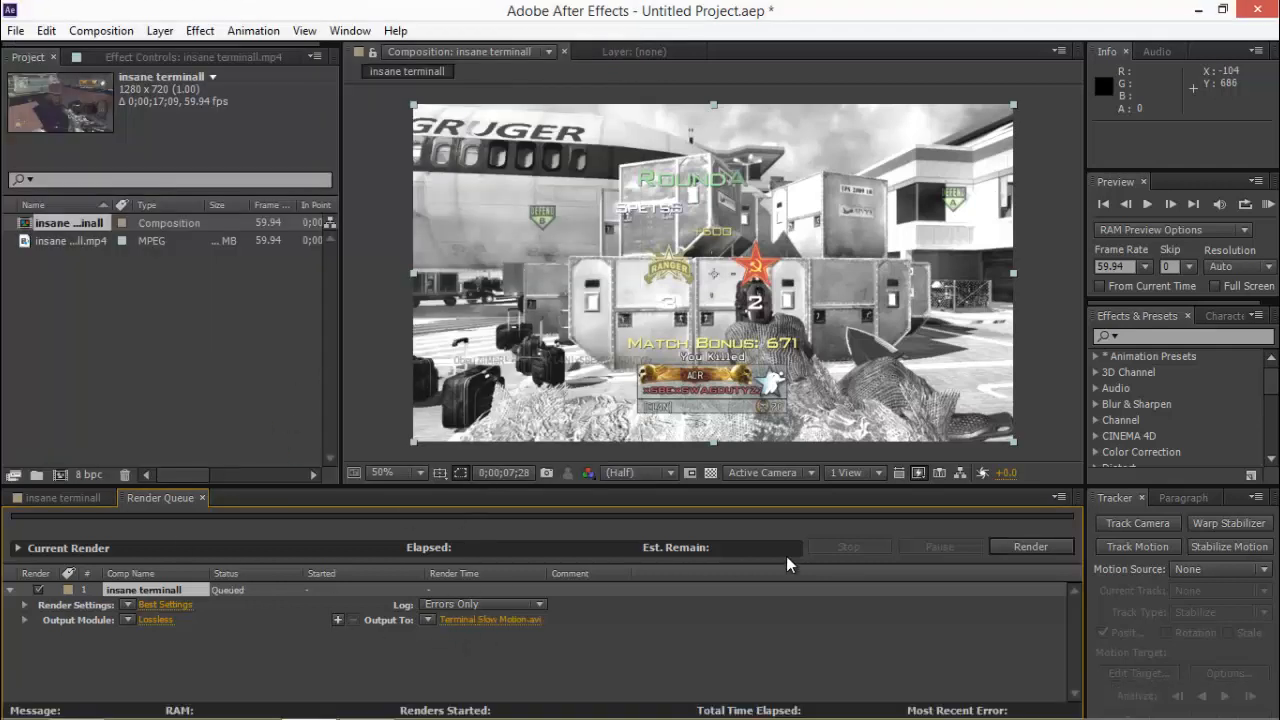
# Step: Start the render so frames begin writing to the AVI
pyautogui.click(1028, 546)
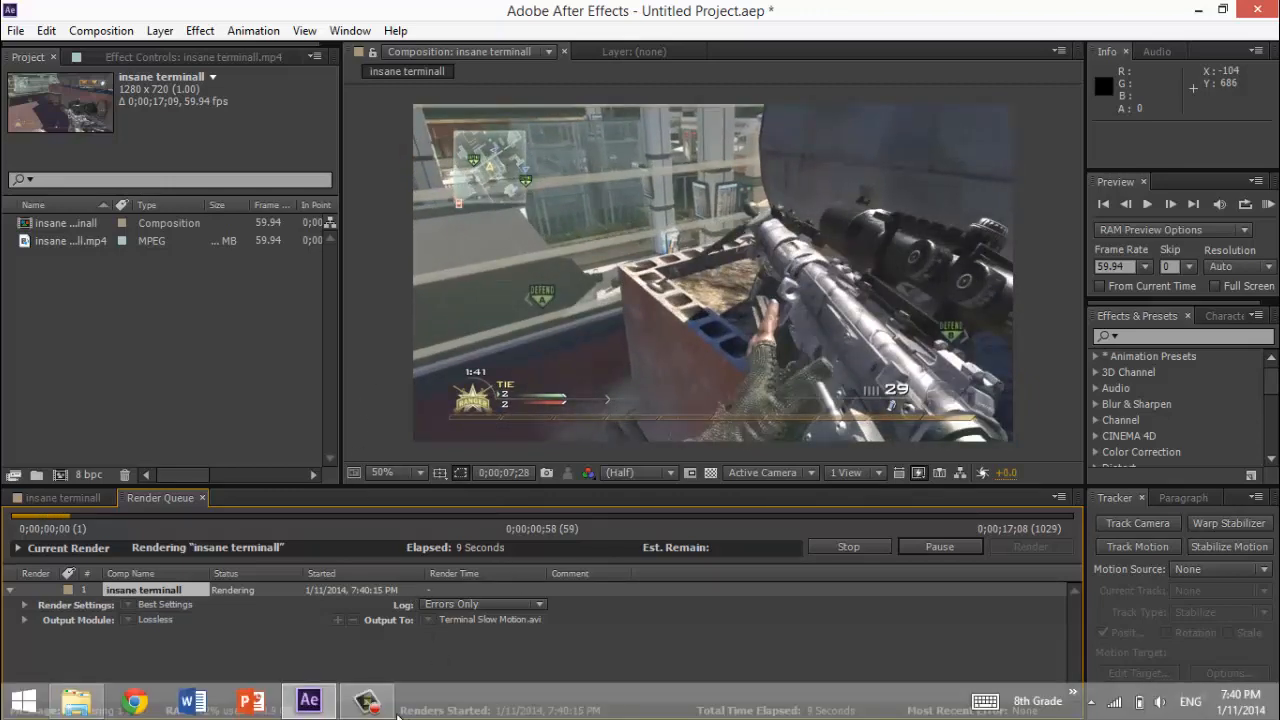
pyautogui.click(366, 700)
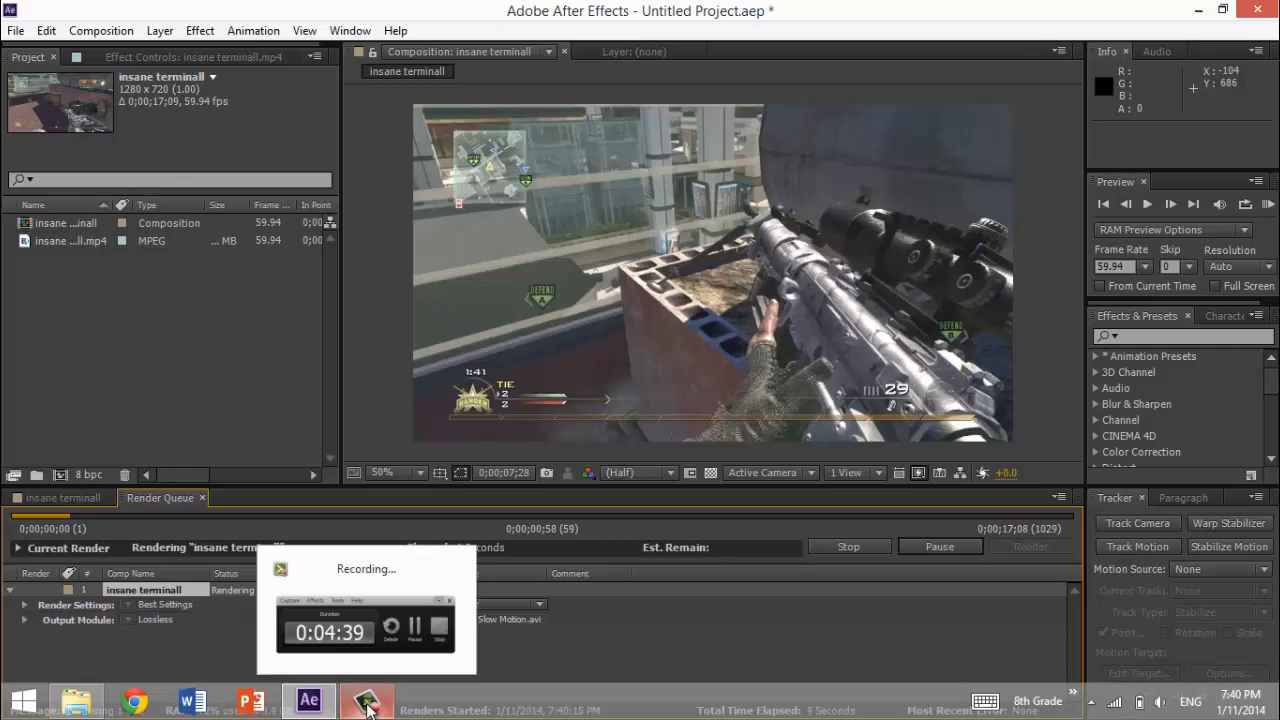